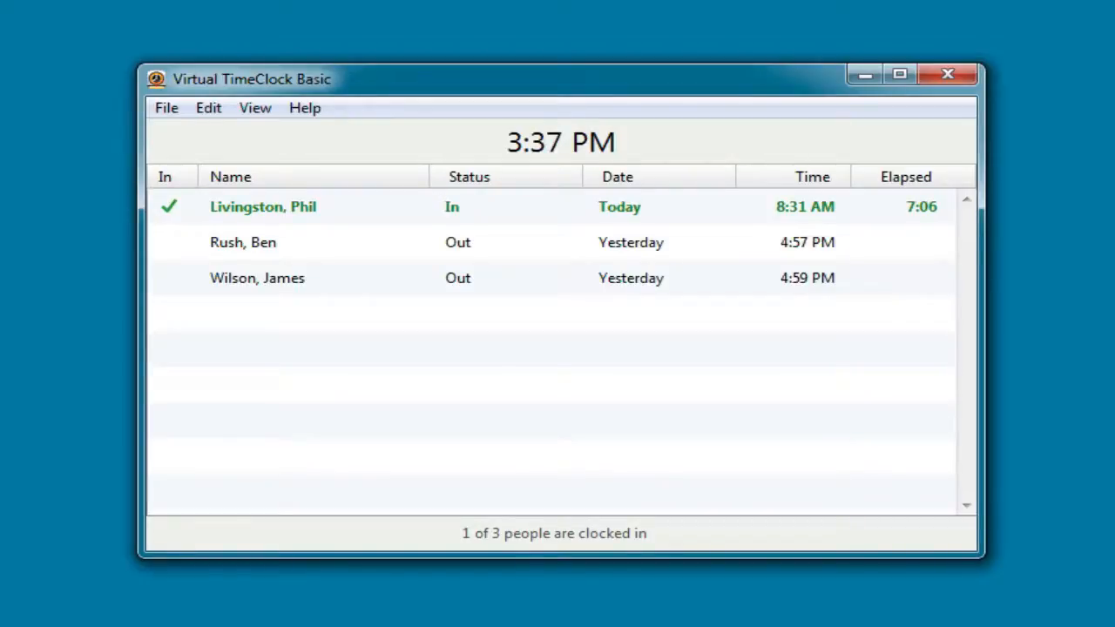
{"action": "mouse_move", "coordinate": [571, 242]}
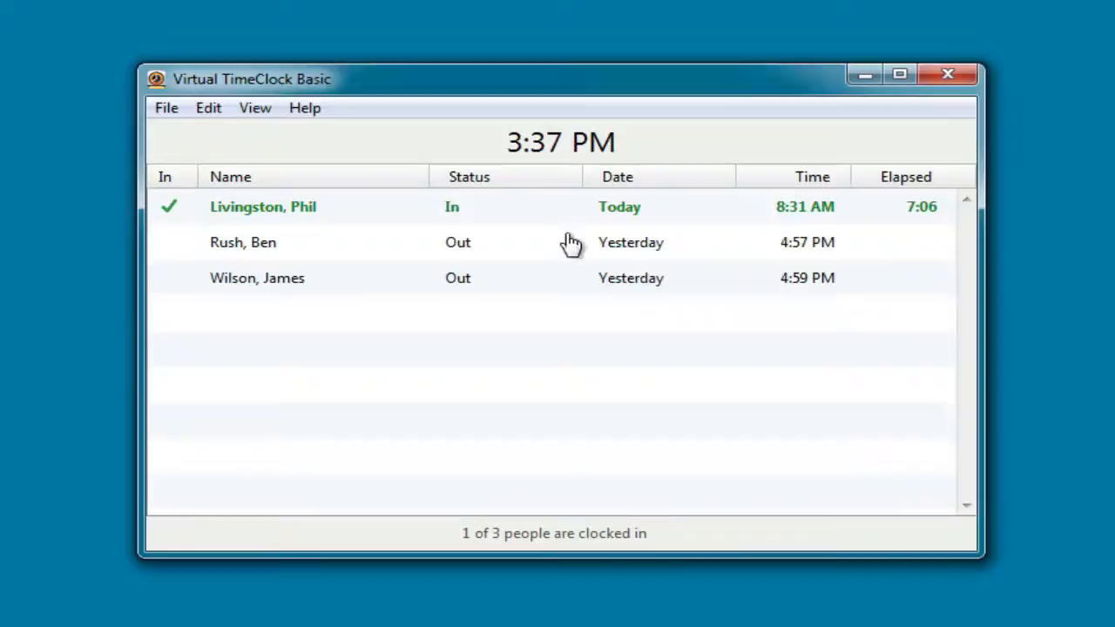
{"action": "mouse_move", "coordinate": [533, 273]}
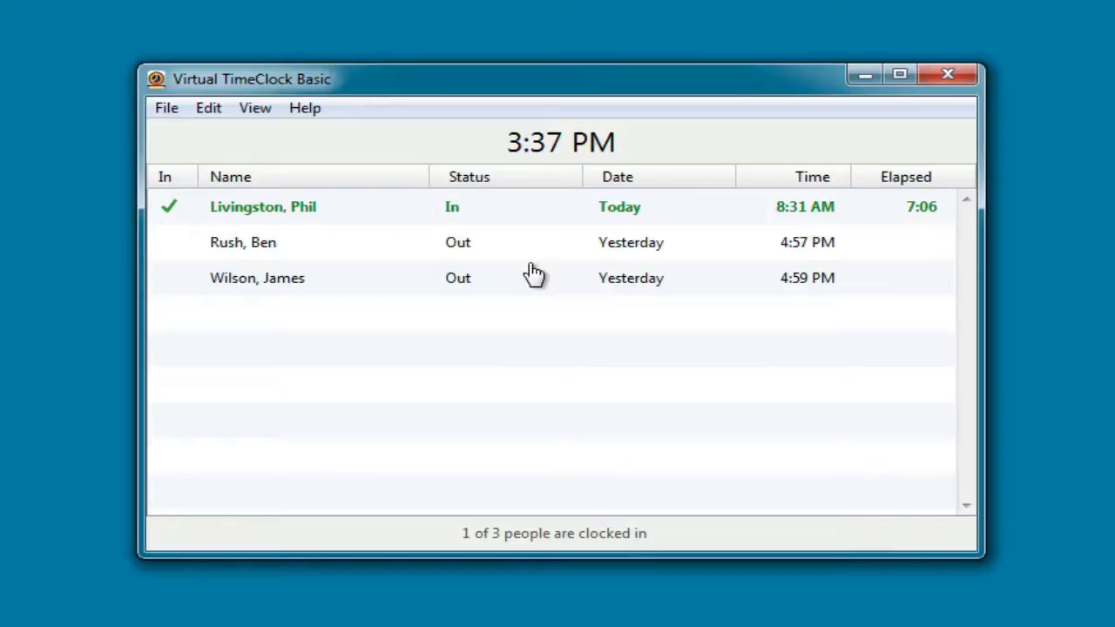
{"action": "mouse_move", "coordinate": [523, 247]}
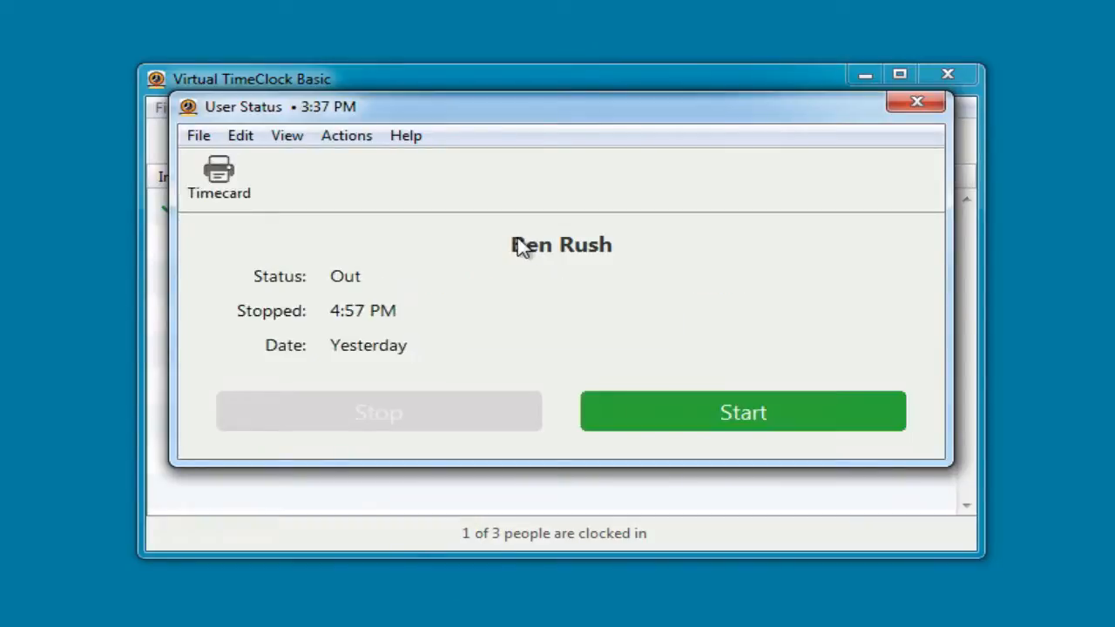
{"action": "mouse_move", "coordinate": [710, 336]}
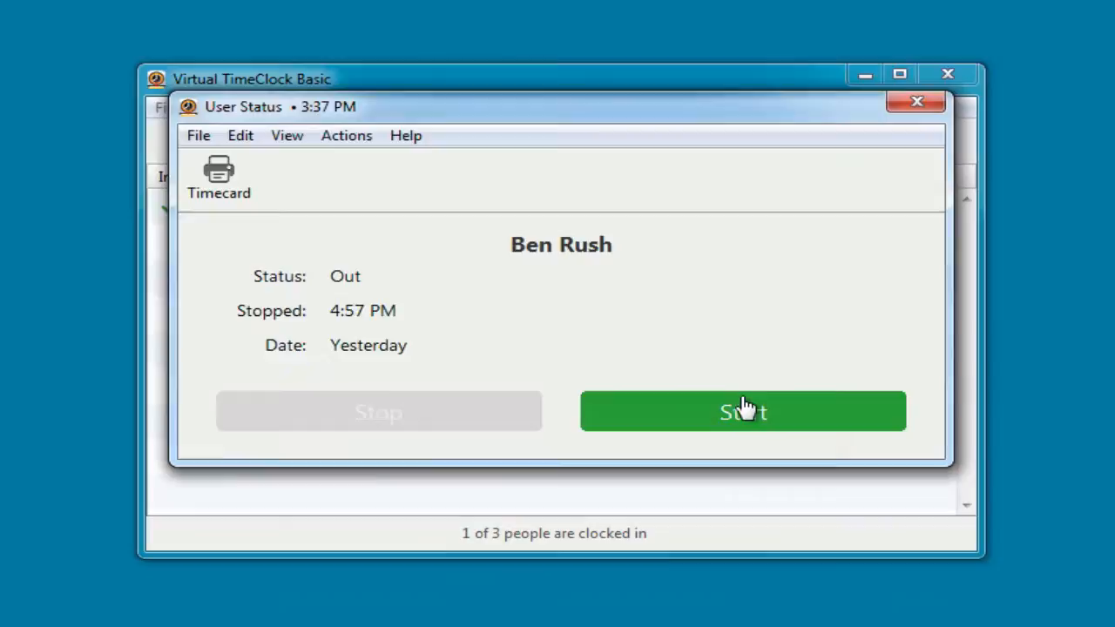
Clock in the second employee in the roster as of 3:37 PM.
{"action": "left_click", "coordinate": [742, 411]}
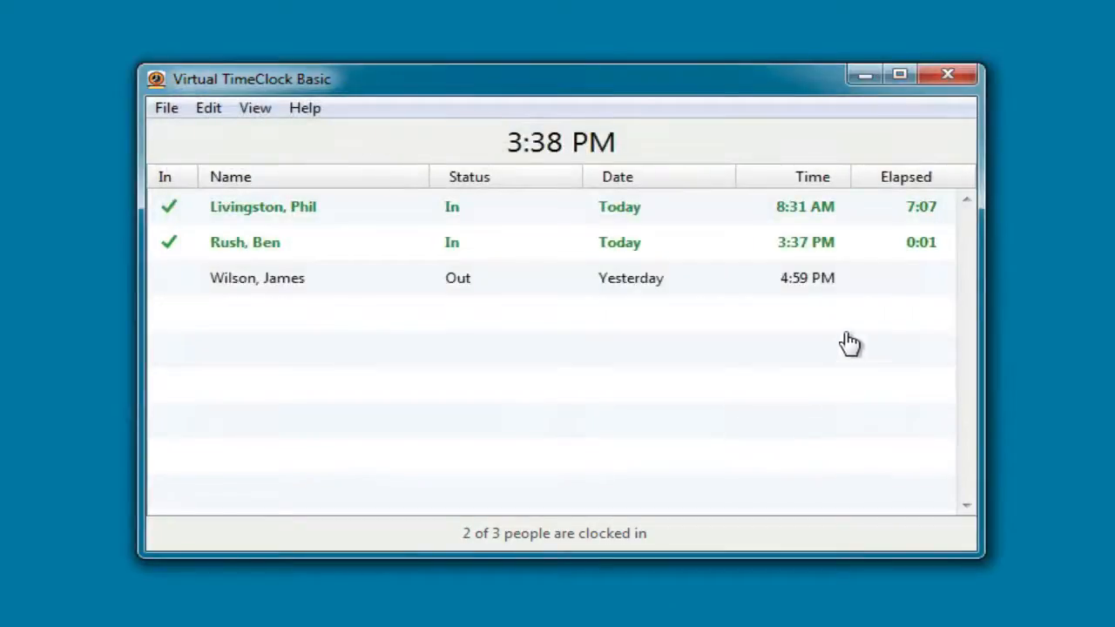
{"action": "mouse_move", "coordinate": [867, 250]}
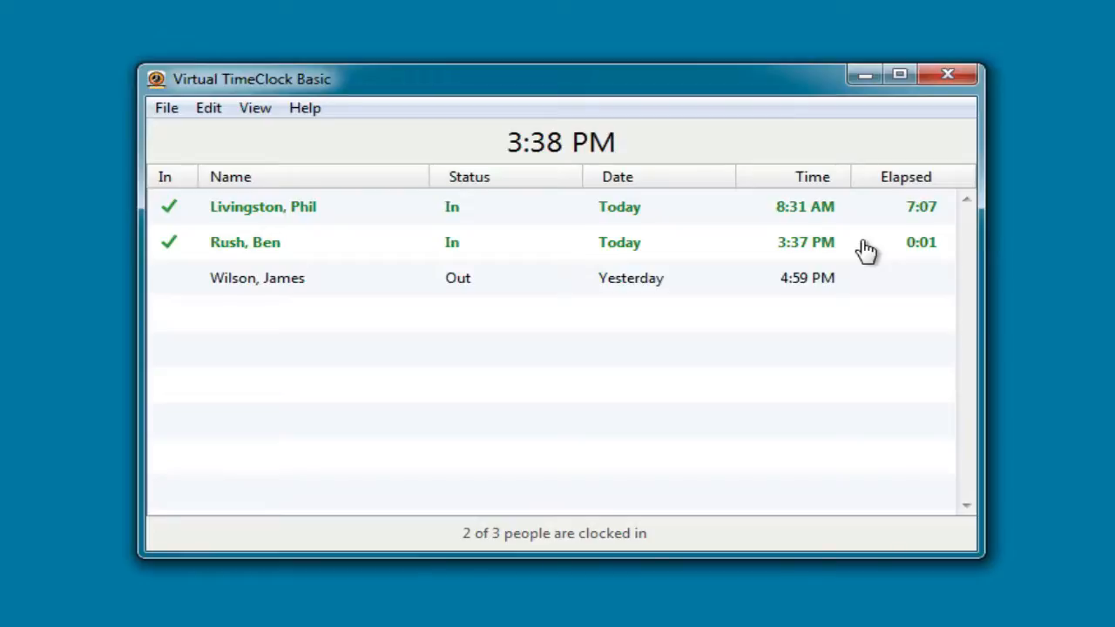
{"action": "mouse_move", "coordinate": [577, 305]}
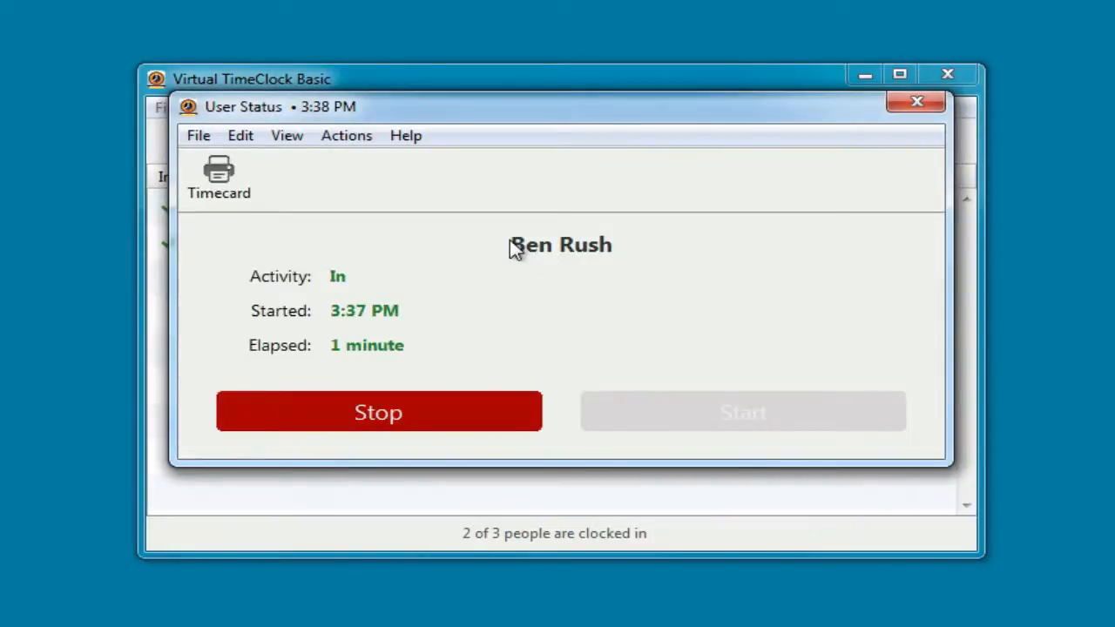
{"action": "mouse_move", "coordinate": [235, 174]}
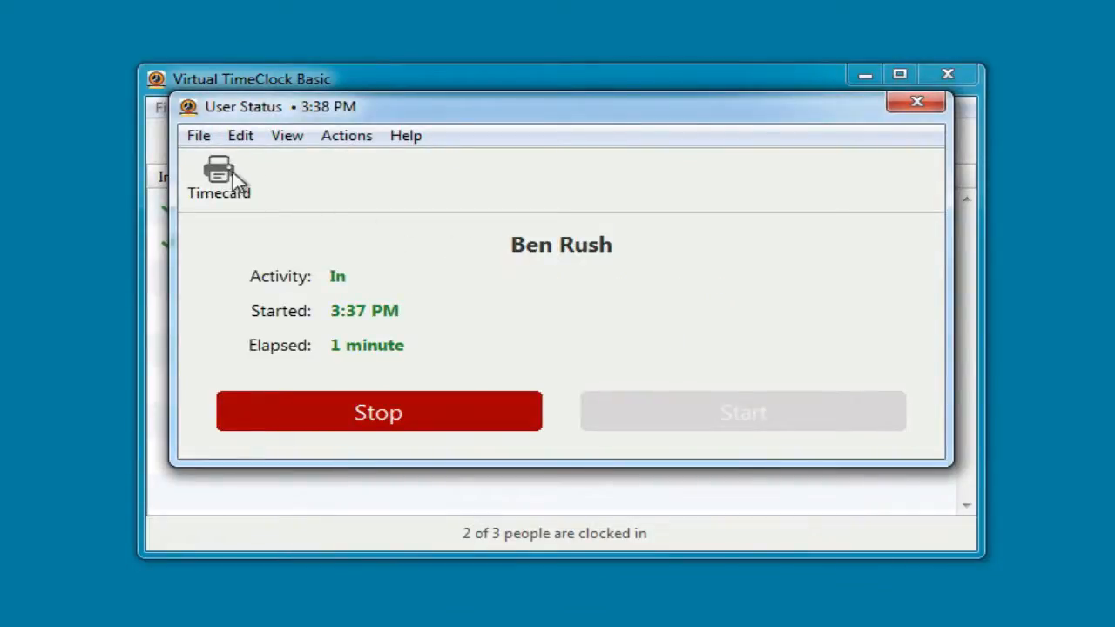
Check the employee's weekly timecard (32.05 hours), then close the report and User Status.
{"action": "left_click", "coordinate": [219, 174]}
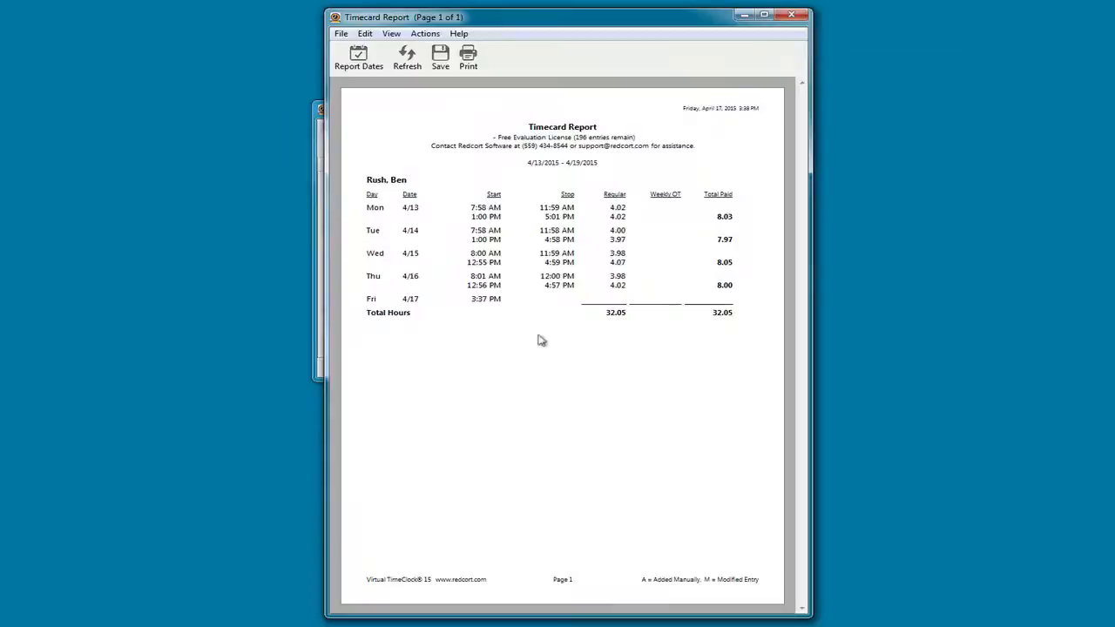
{"action": "mouse_move", "coordinate": [691, 336]}
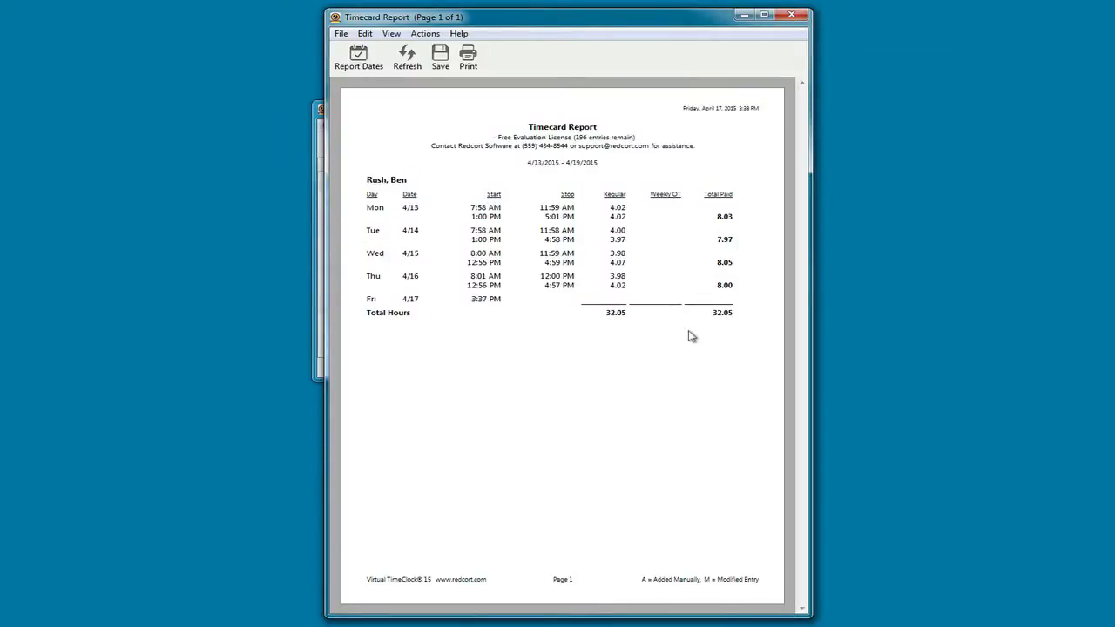
{"action": "mouse_move", "coordinate": [477, 88]}
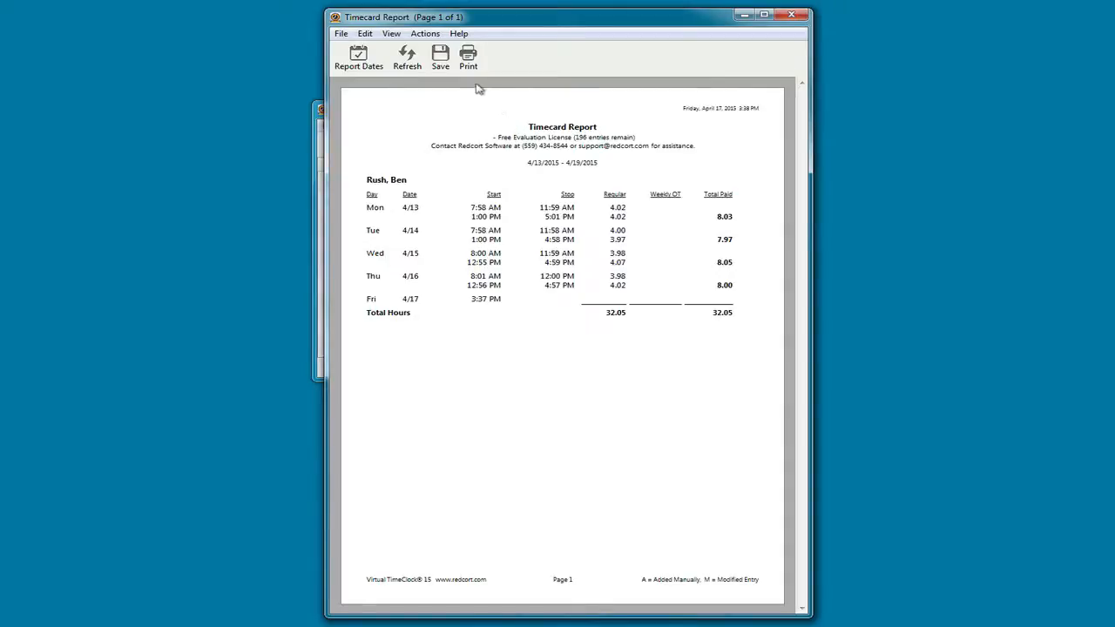
{"action": "mouse_move", "coordinate": [442, 83]}
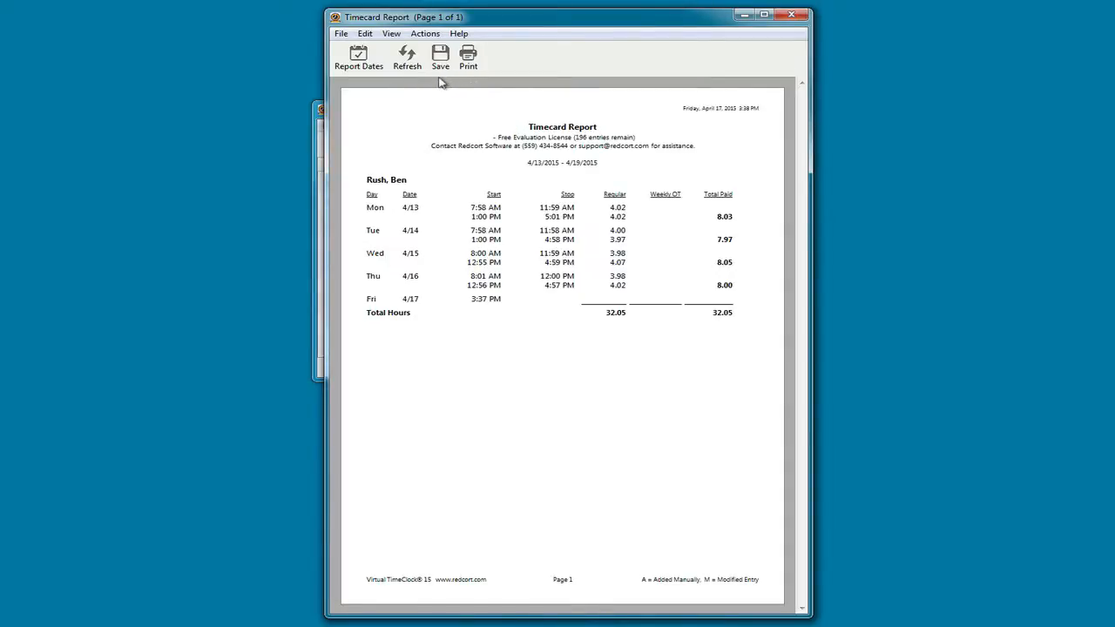
{"action": "left_click", "coordinate": [791, 15]}
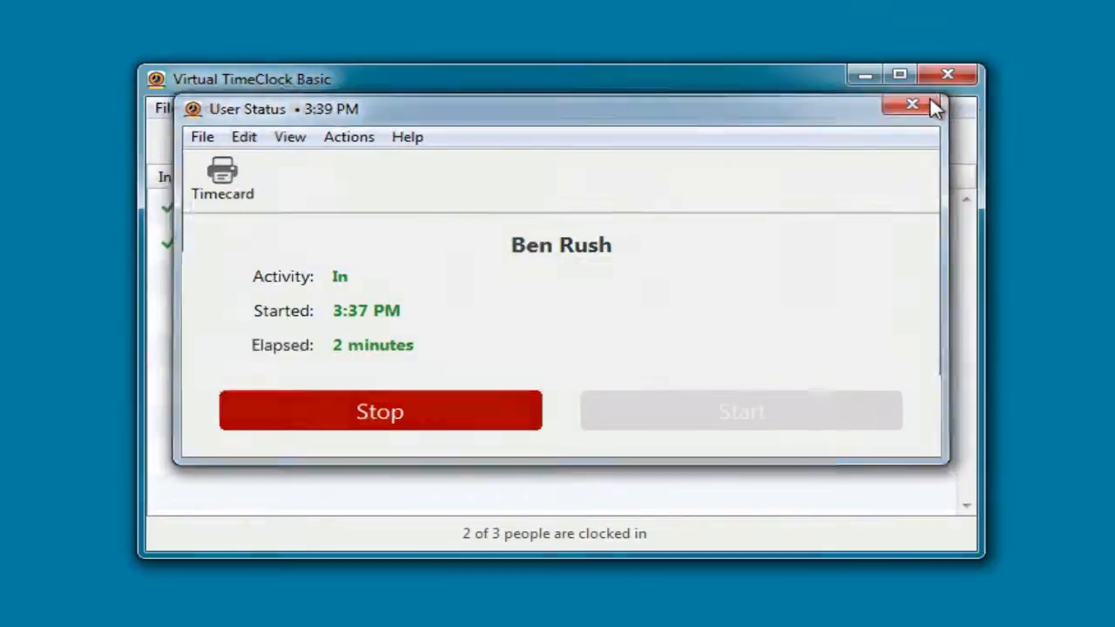
{"action": "left_click", "coordinate": [912, 105]}
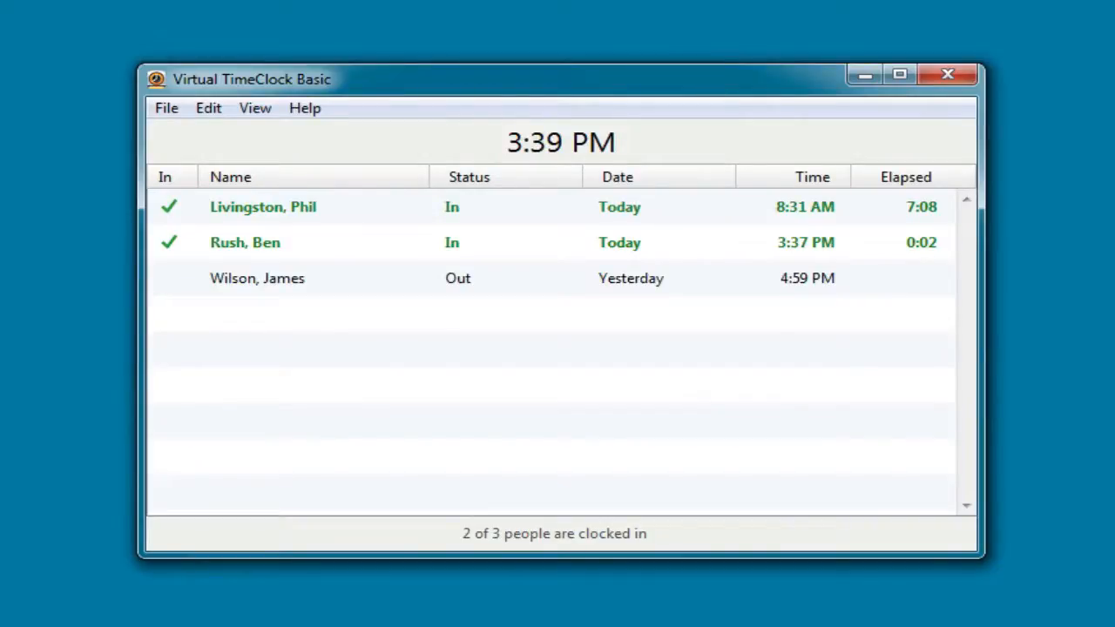
{"action": "mouse_move", "coordinate": [370, 170]}
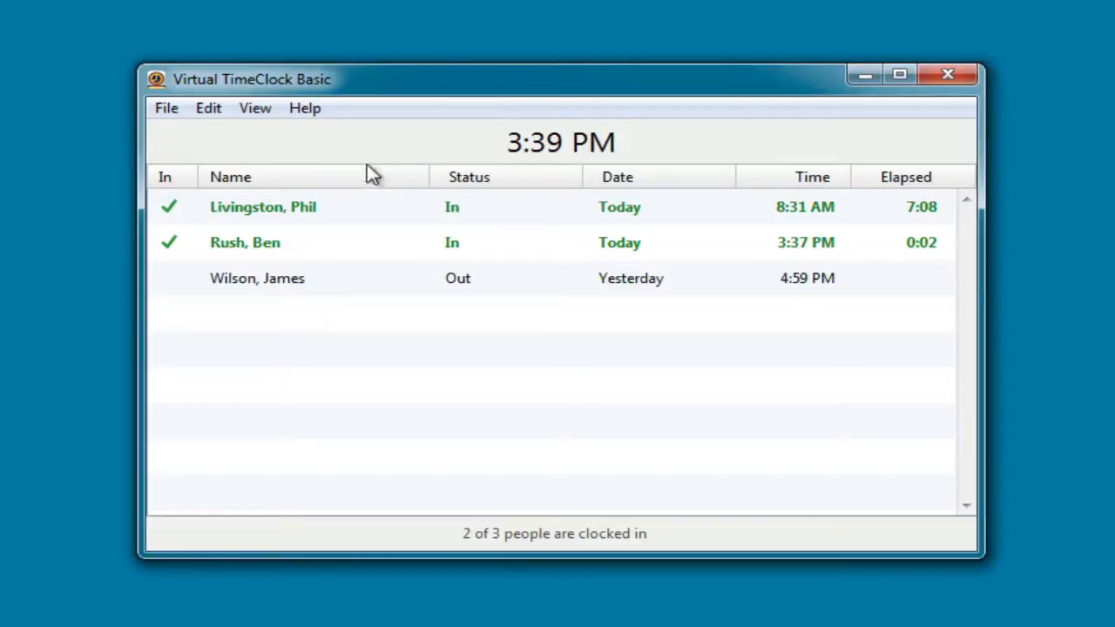
Use File > Turn Administration On and enter the administrator password.
{"action": "left_click", "coordinate": [166, 107]}
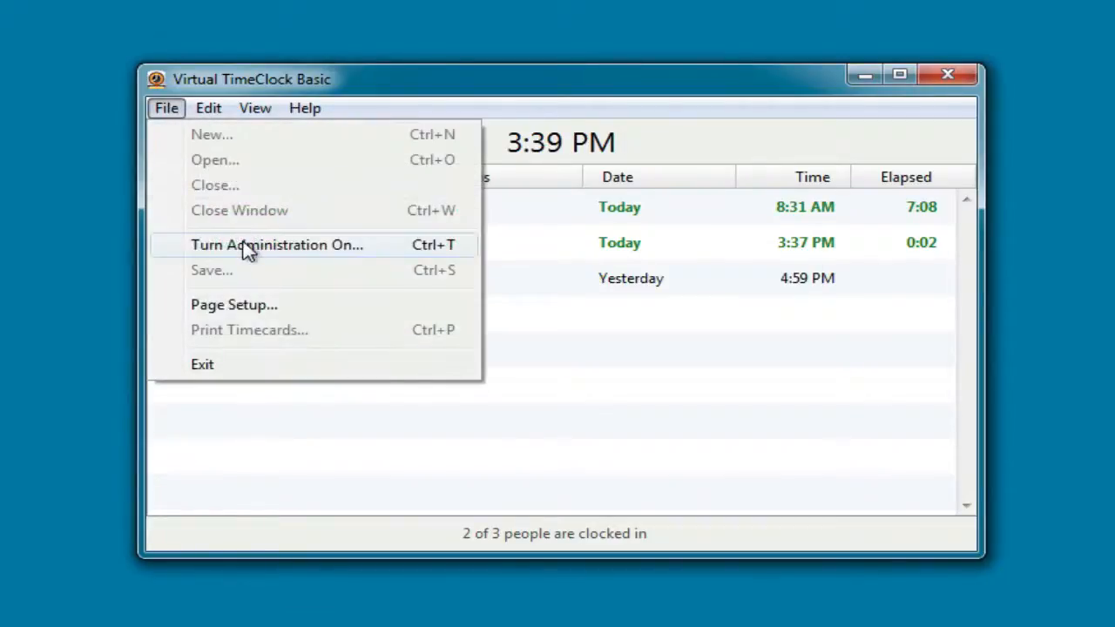
{"action": "left_click", "coordinate": [276, 245]}
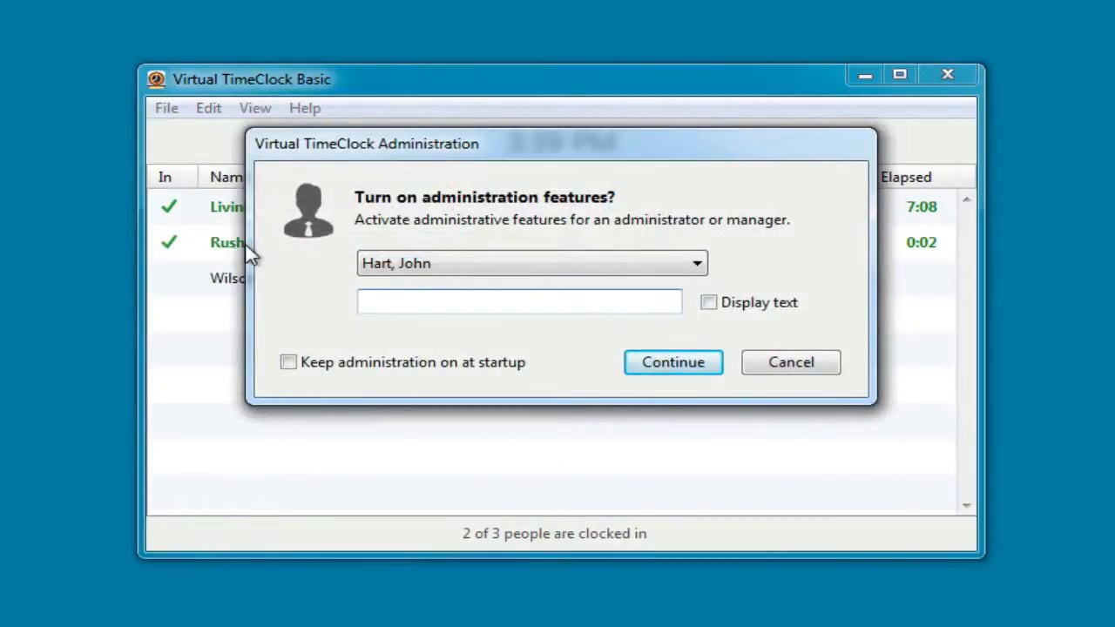
{"action": "left_click", "coordinate": [519, 301]}
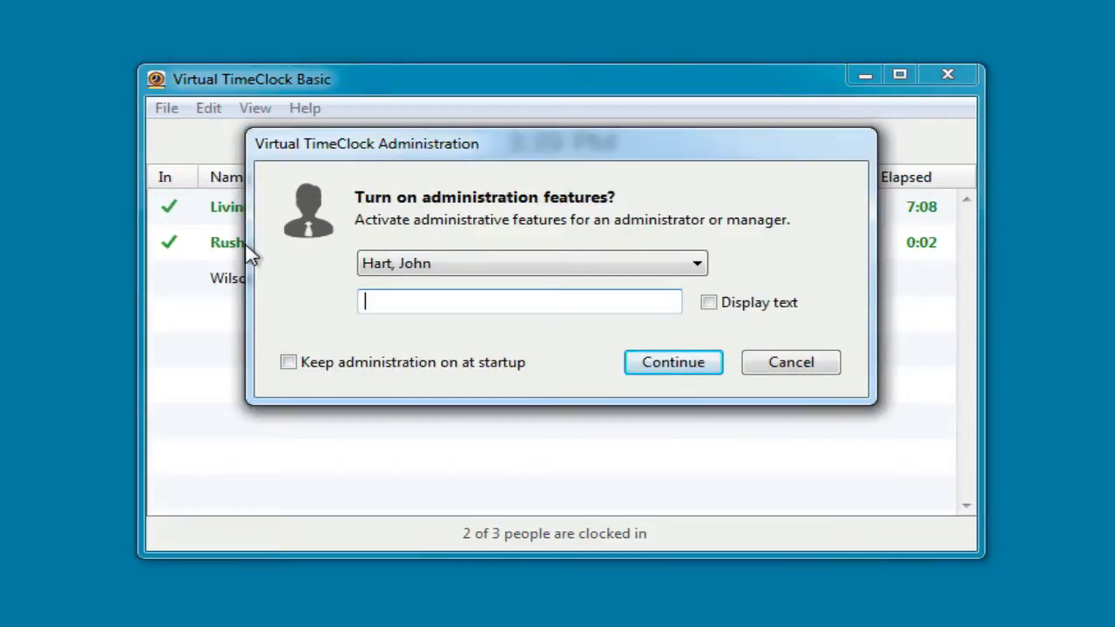
{"action": "left_click", "coordinate": [672, 362]}
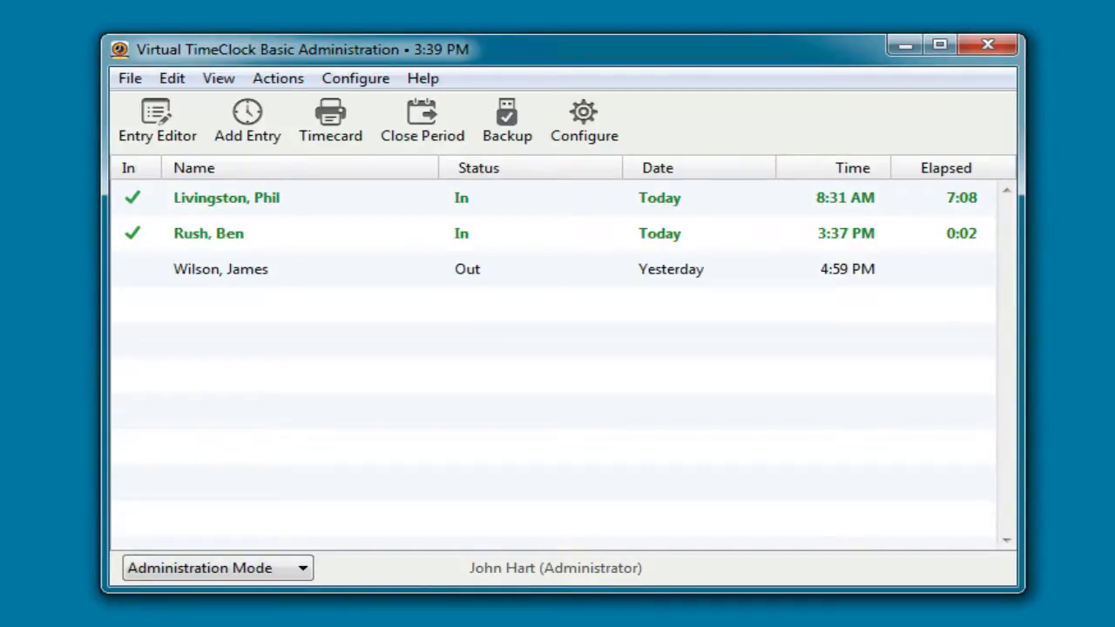
{"action": "mouse_move", "coordinate": [157, 122]}
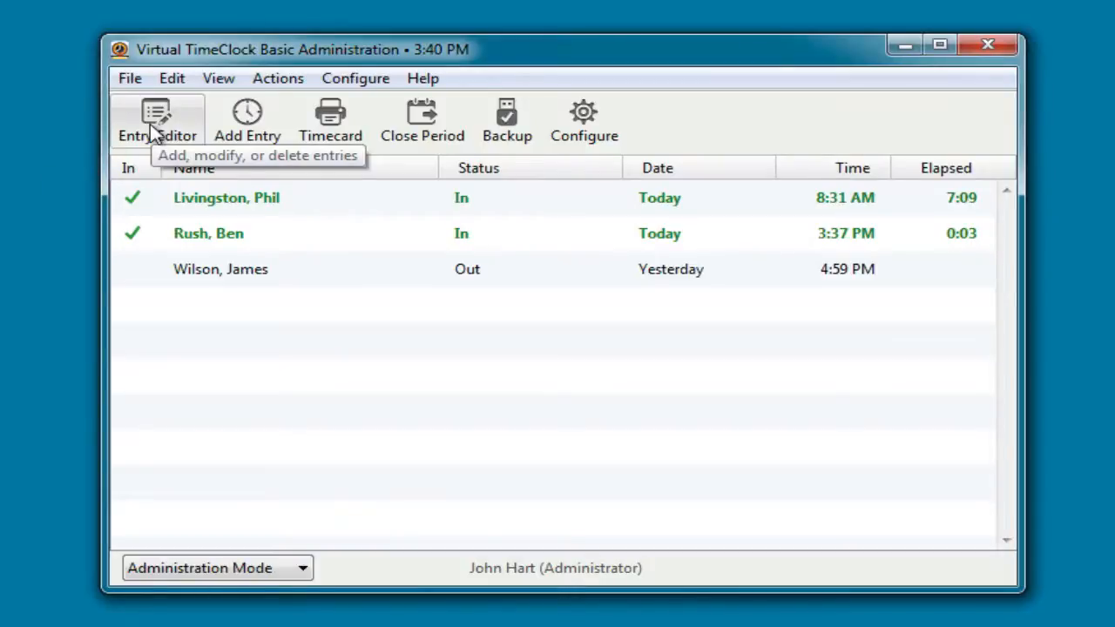
{"action": "mouse_move", "coordinate": [196, 135]}
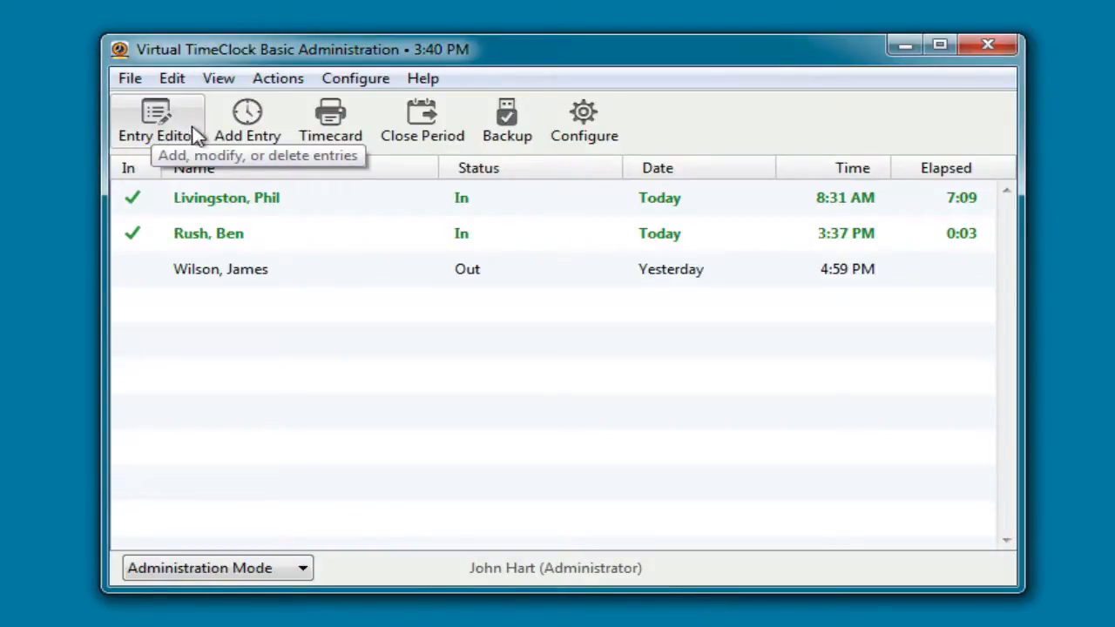
{"action": "mouse_move", "coordinate": [247, 118]}
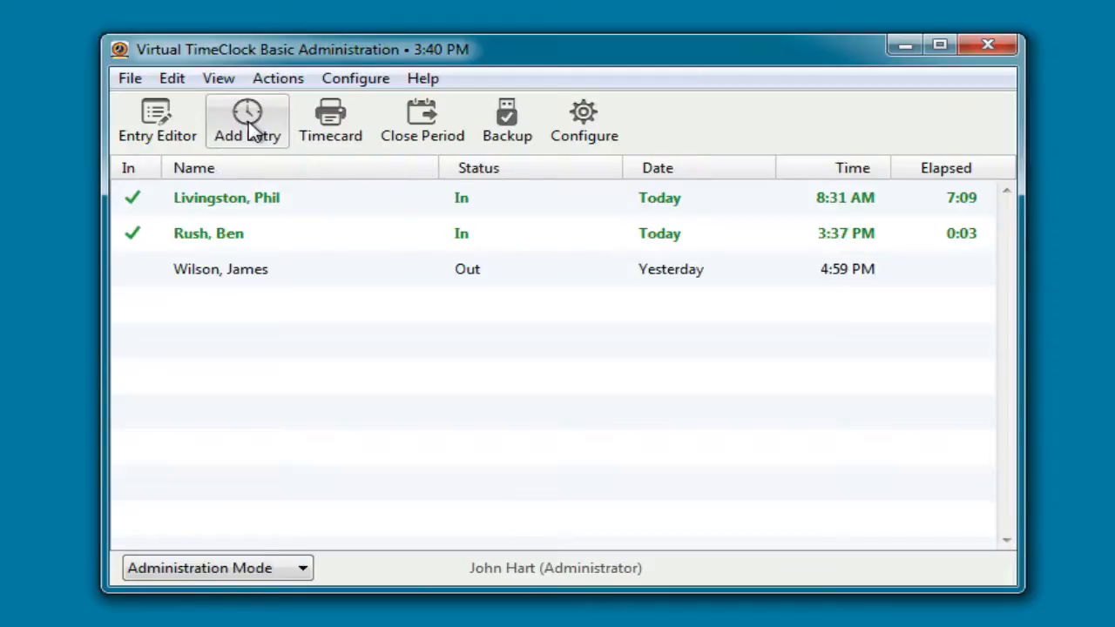
Open the Add Entry form, prefilled with a 3:40 PM start.
{"action": "left_click", "coordinate": [247, 120]}
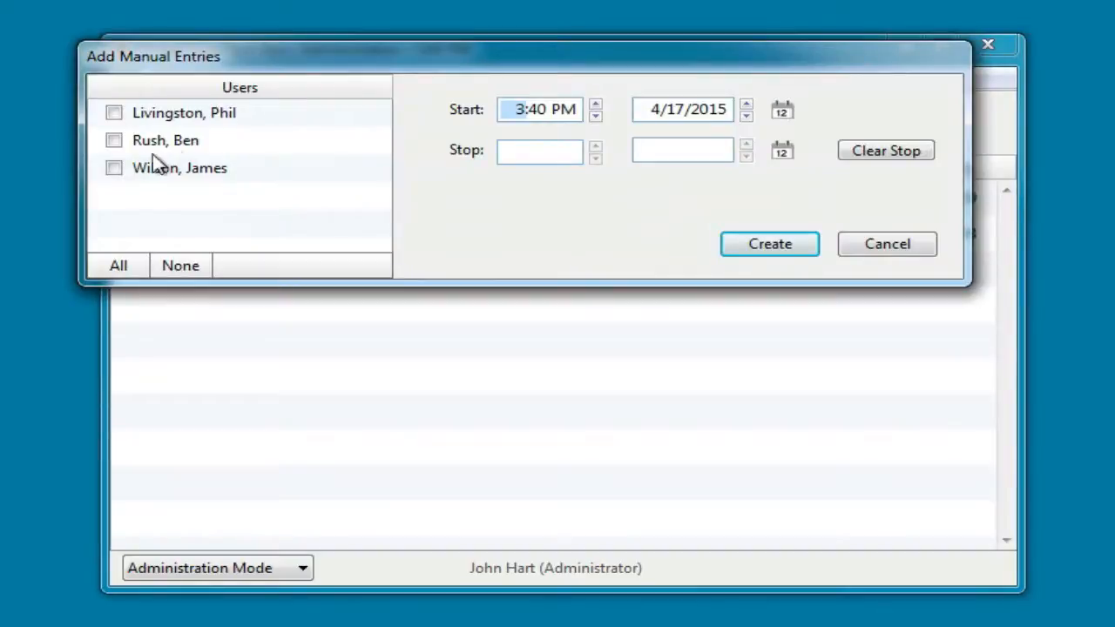
Create and save a manual 8:00 AM clock-in for the third employee, then view all timecards.
{"action": "left_click", "coordinate": [114, 168]}
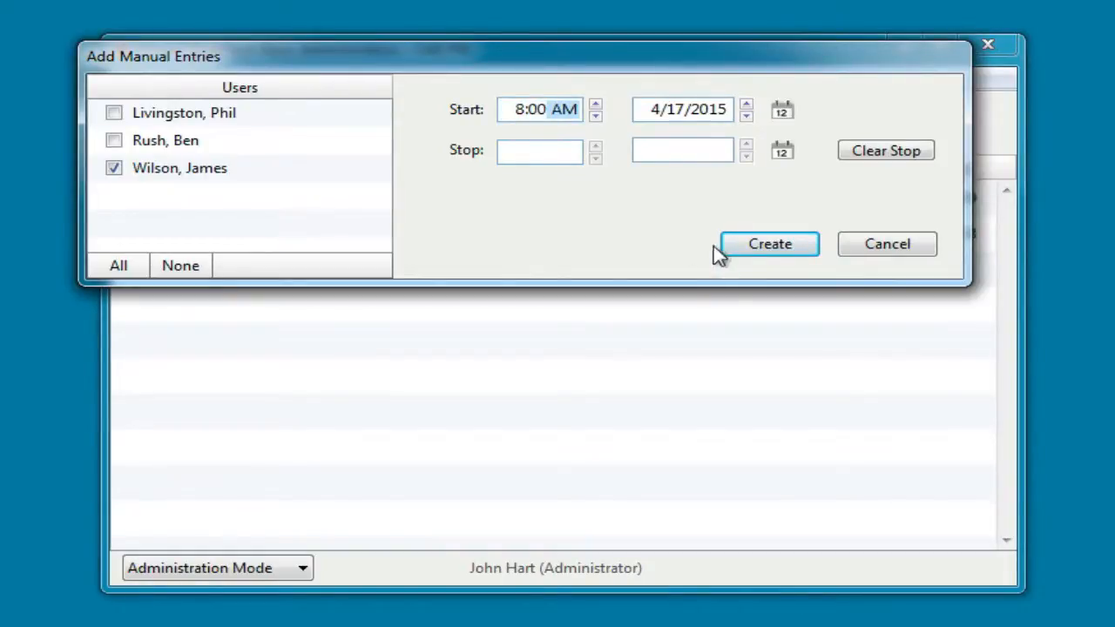
{"action": "left_click", "coordinate": [769, 244]}
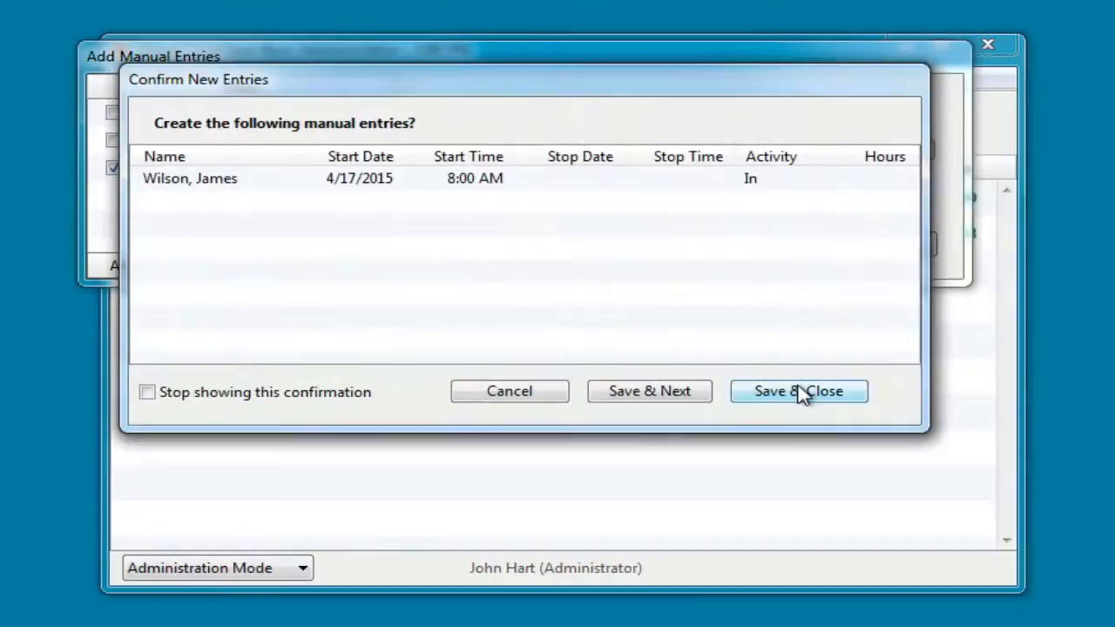
{"action": "left_click", "coordinate": [798, 390]}
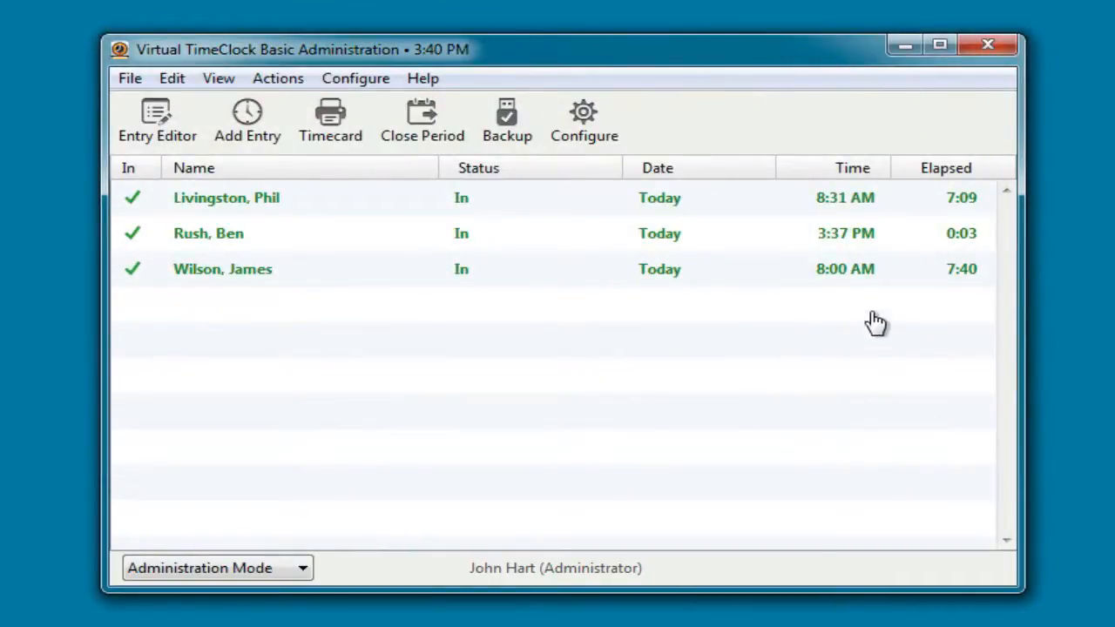
{"action": "mouse_move", "coordinate": [370, 230]}
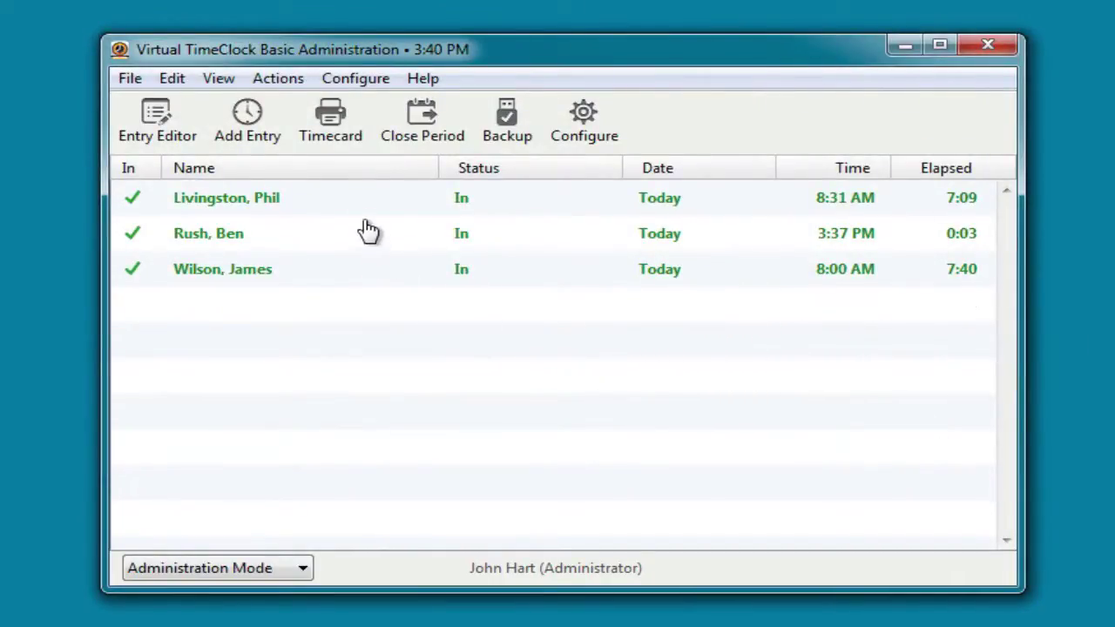
{"action": "left_click", "coordinate": [330, 120]}
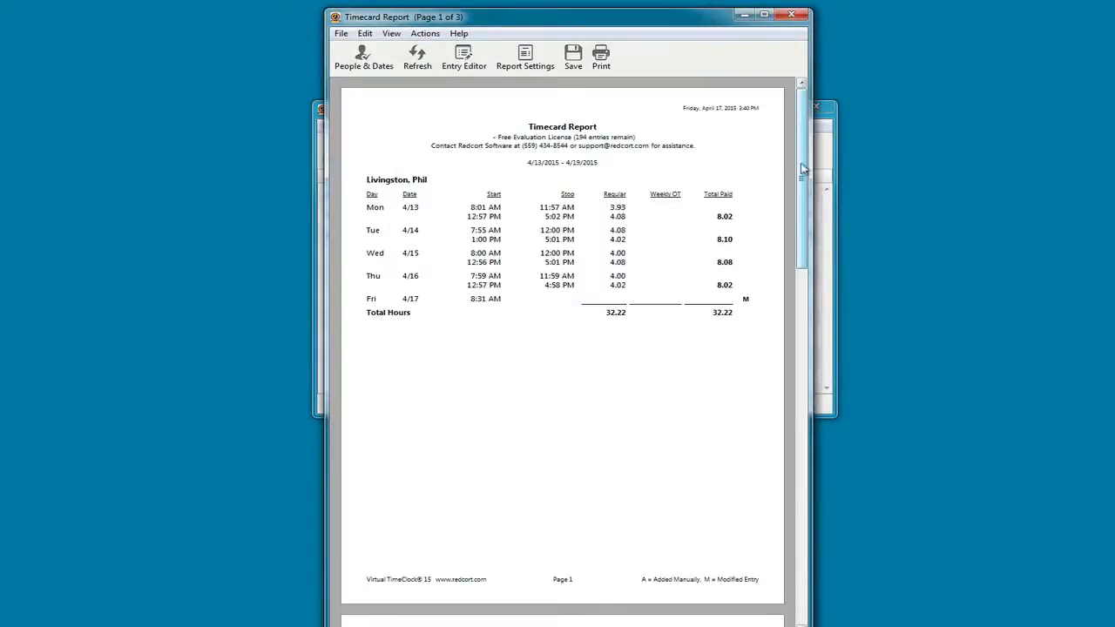
{"action": "scroll", "scroll_direction": "down", "scroll_amount": 3}
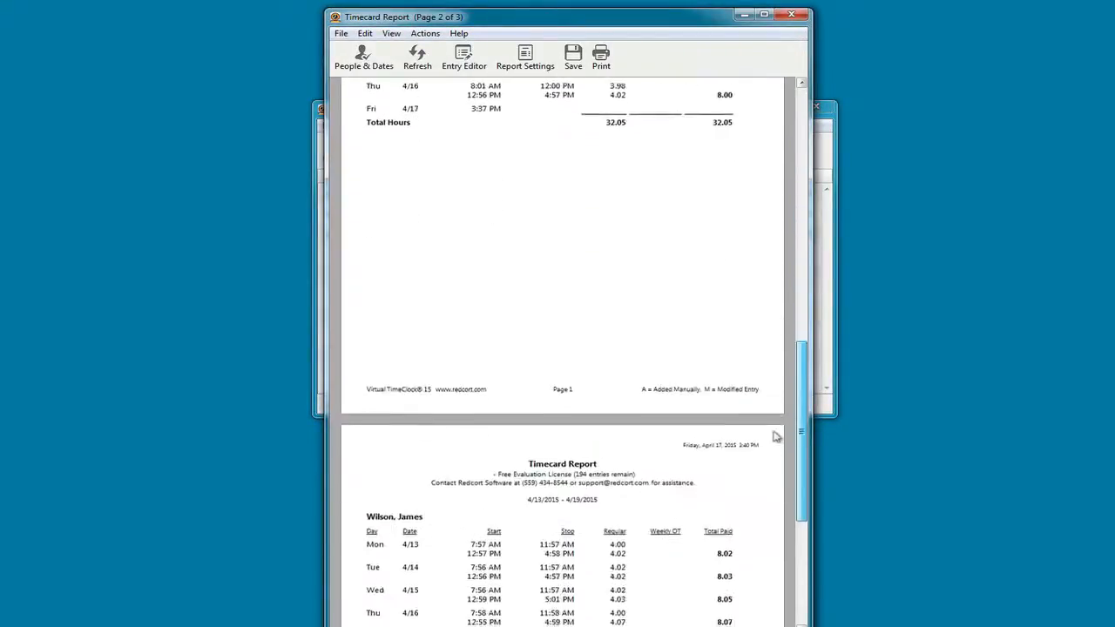
{"action": "scroll", "scroll_direction": "down", "scroll_amount": 3}
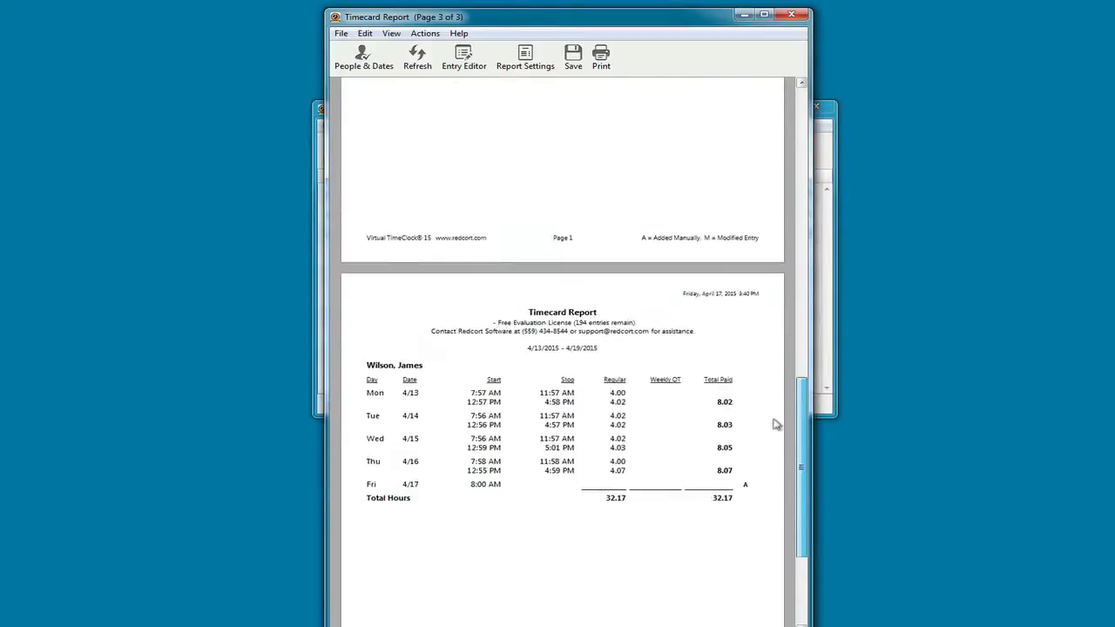
{"action": "scroll", "scroll_direction": "up", "scroll_amount": 3}
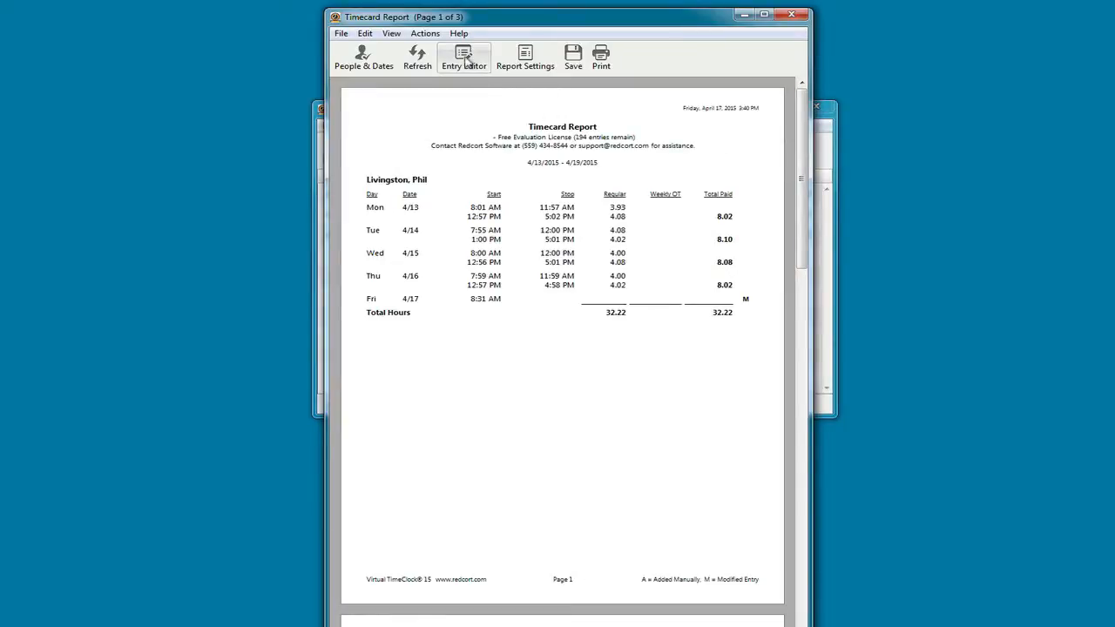
Change the 4/13 start punch from 8:01 AM to 8:00 AM and close the report.
{"action": "left_click", "coordinate": [463, 57]}
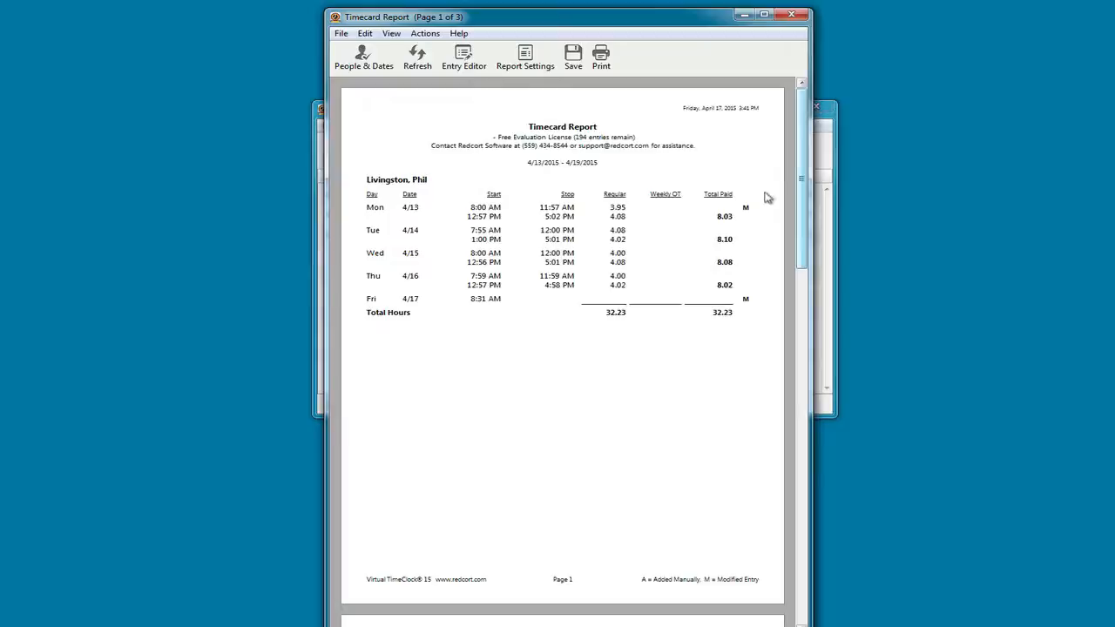
{"action": "mouse_move", "coordinate": [760, 216]}
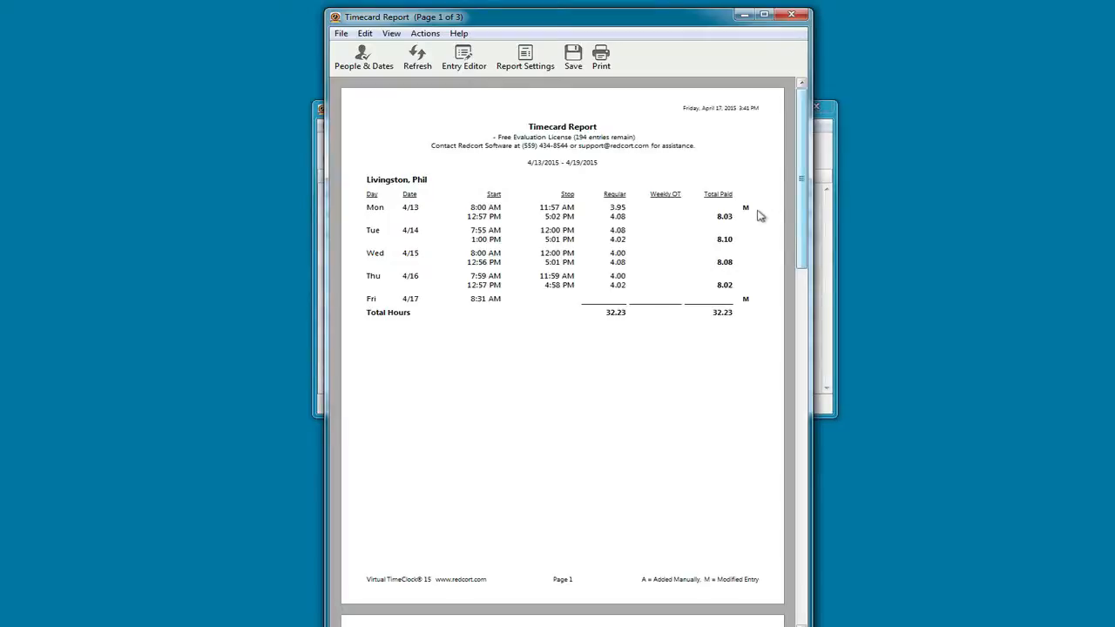
{"action": "mouse_move", "coordinate": [790, 33]}
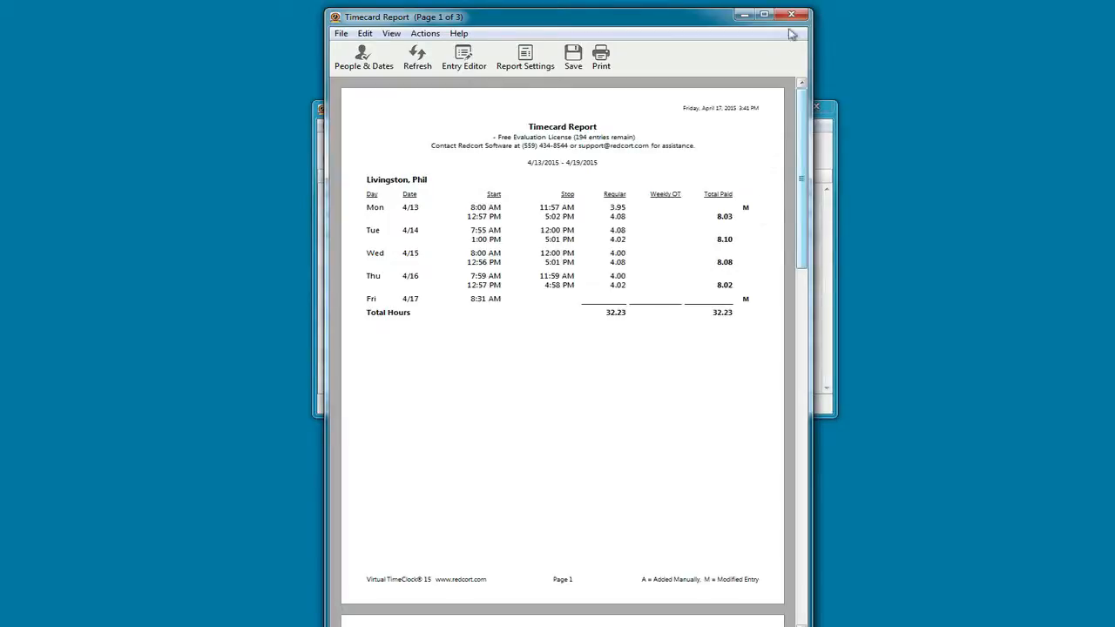
{"action": "left_click", "coordinate": [790, 15]}
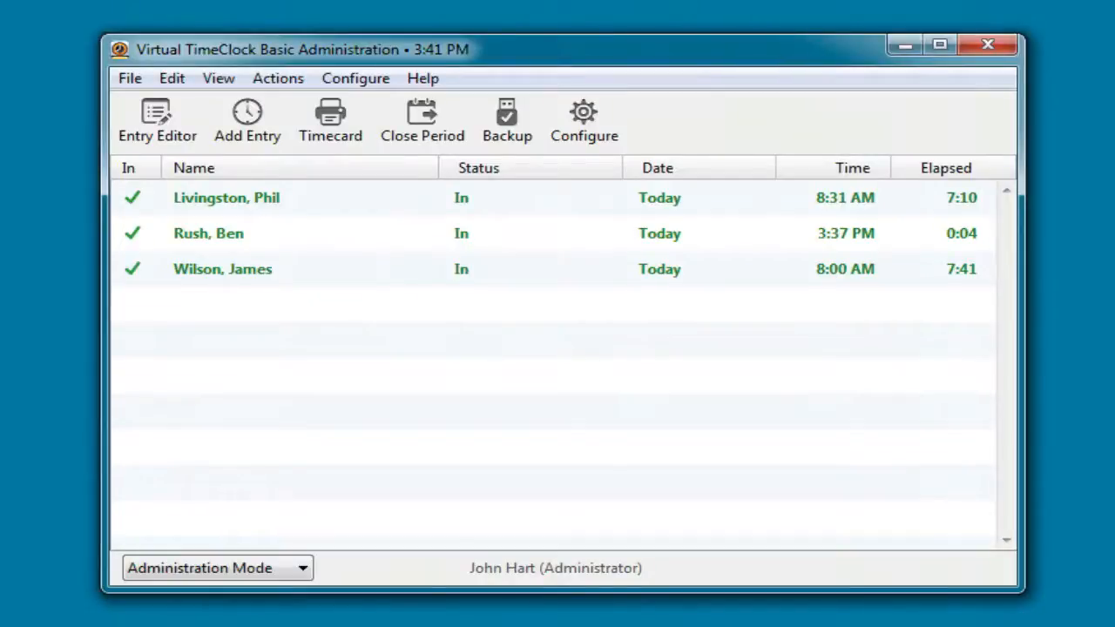
{"action": "mouse_move", "coordinate": [422, 118]}
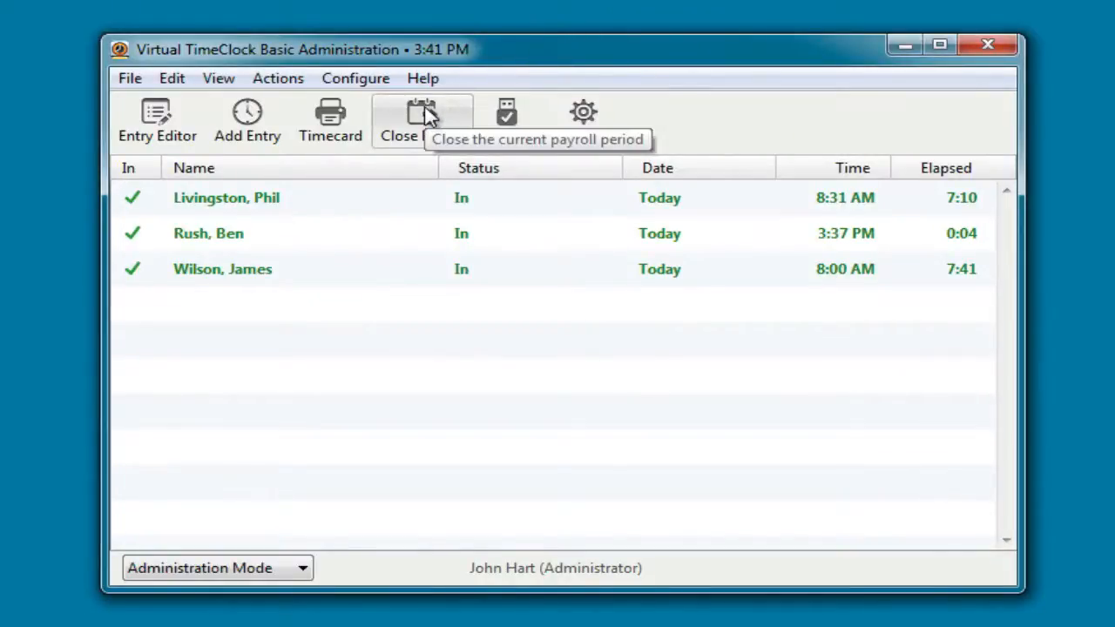
{"action": "mouse_move", "coordinate": [507, 113]}
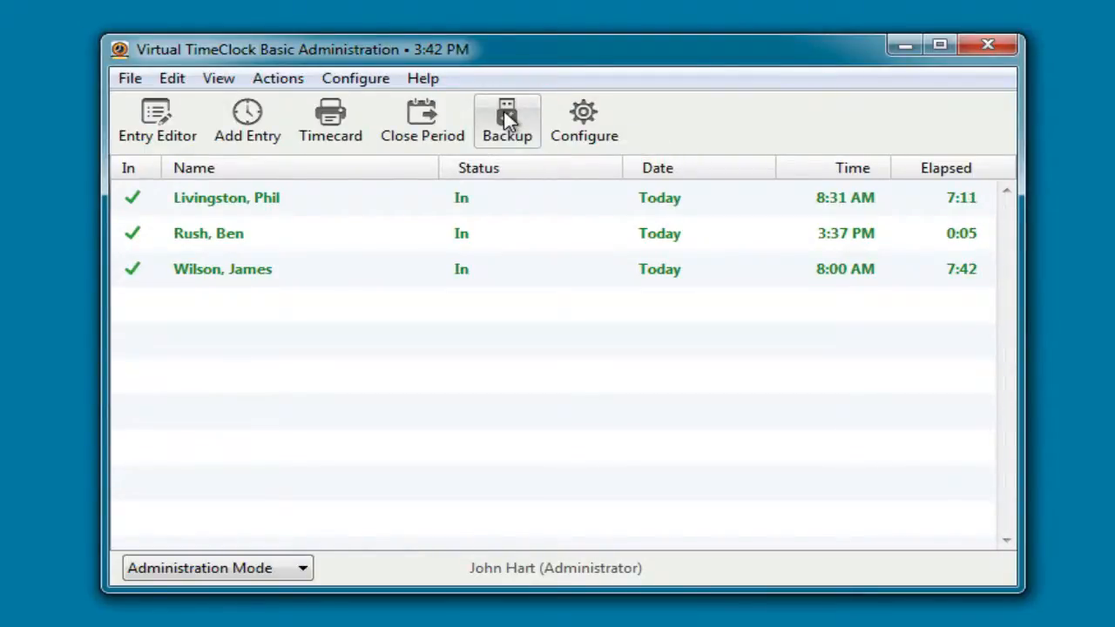
In Configure > Users, view the administrator's Access and Employment tabs, then go Back.
{"action": "left_click", "coordinate": [583, 117]}
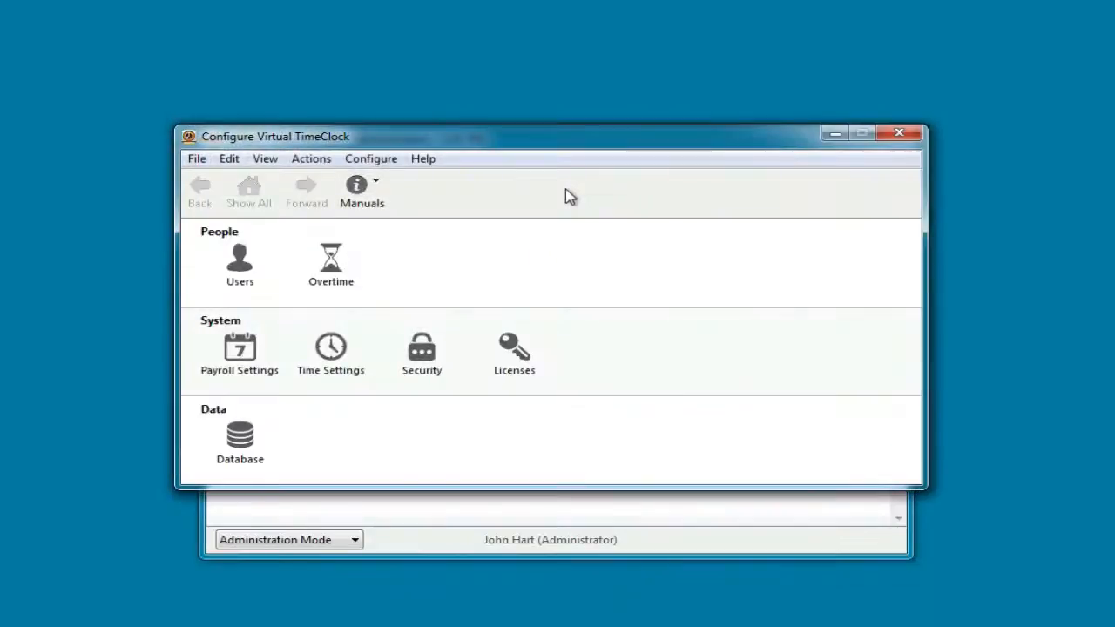
{"action": "mouse_move", "coordinate": [242, 268]}
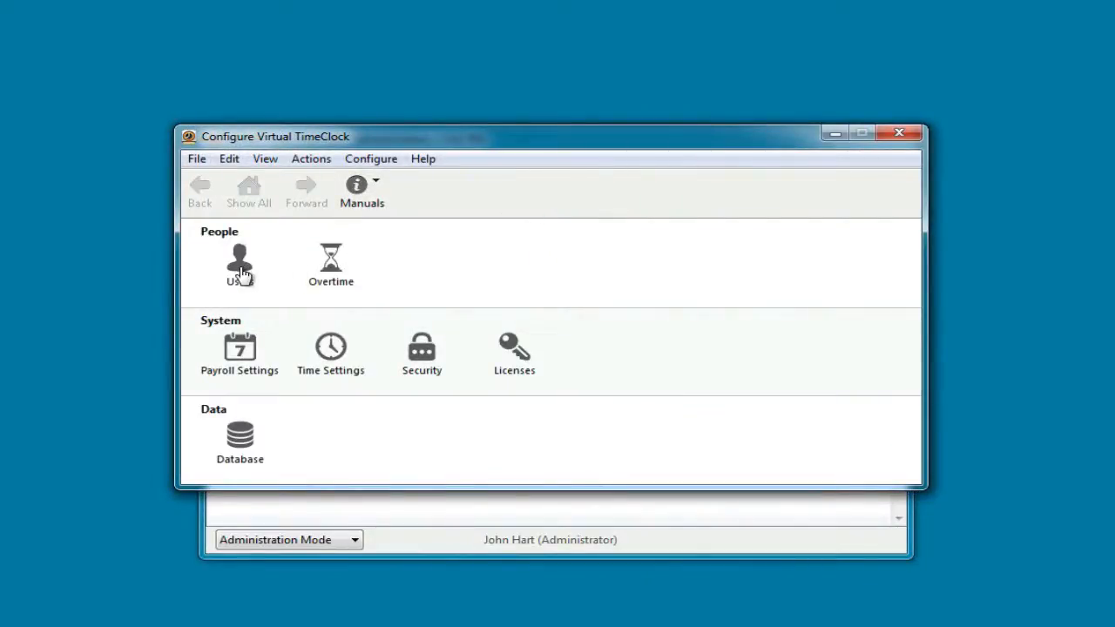
{"action": "left_click", "coordinate": [239, 261]}
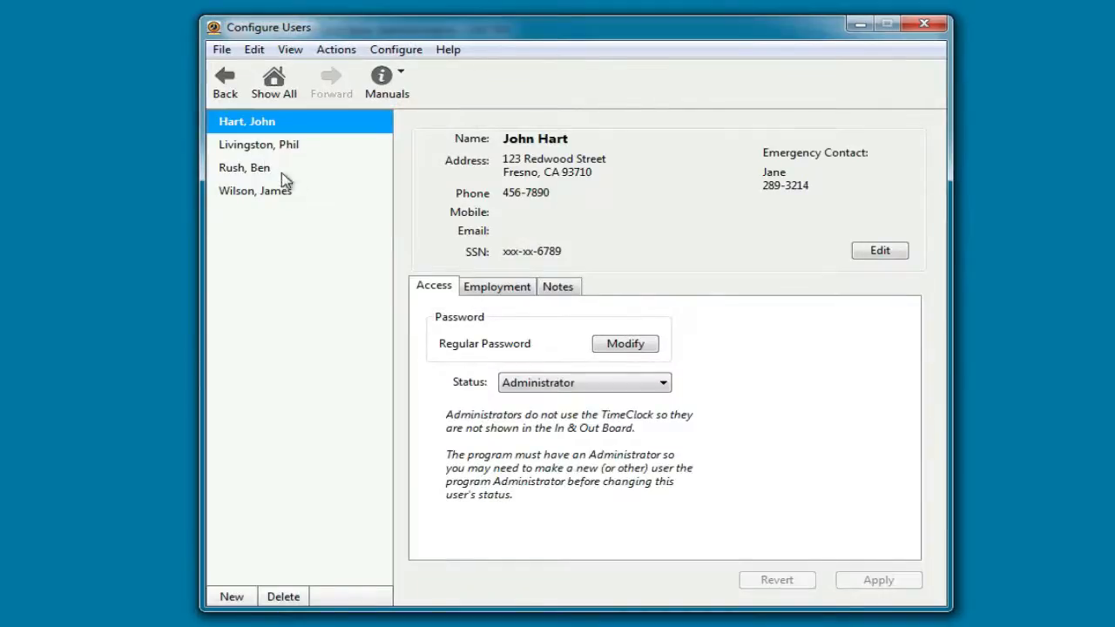
{"action": "left_click", "coordinate": [496, 286]}
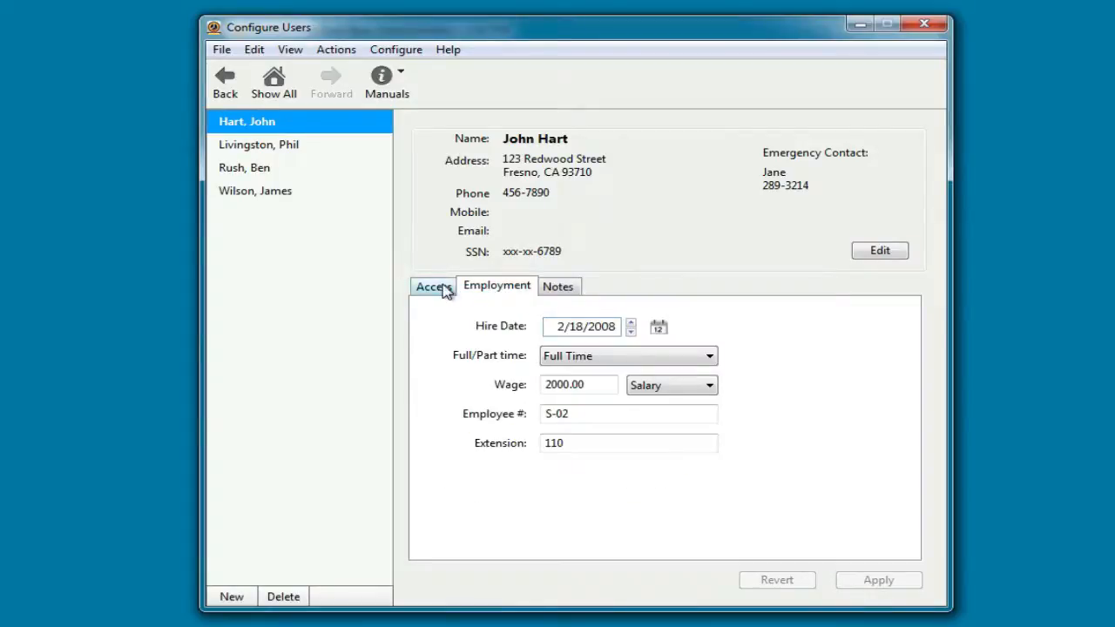
{"action": "left_click", "coordinate": [433, 285]}
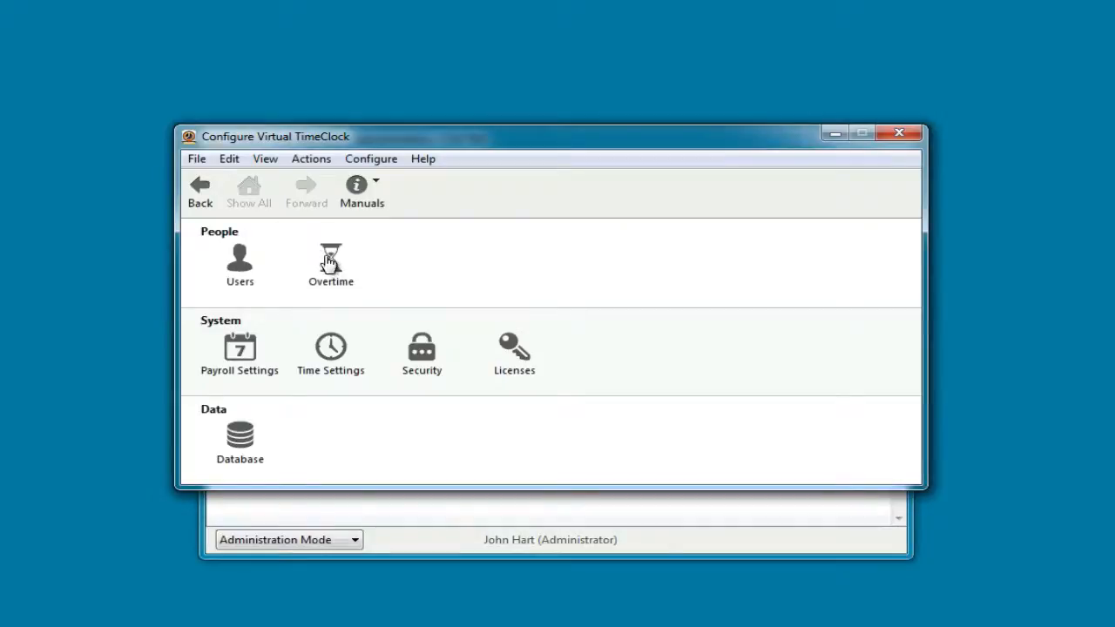
{"action": "left_click", "coordinate": [330, 261]}
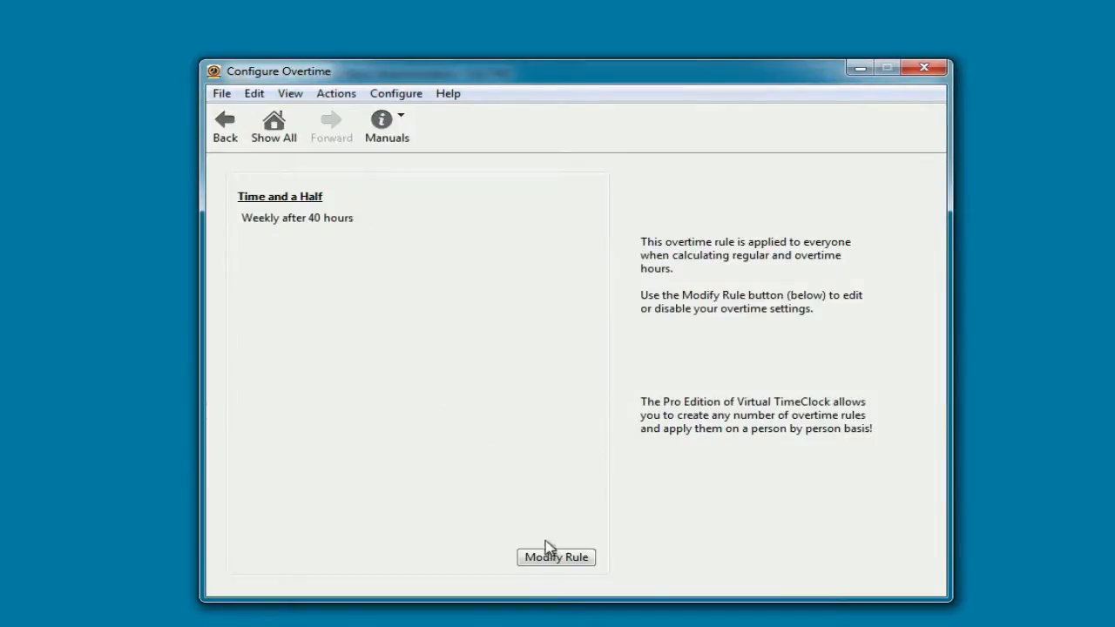
{"action": "left_click", "coordinate": [556, 556]}
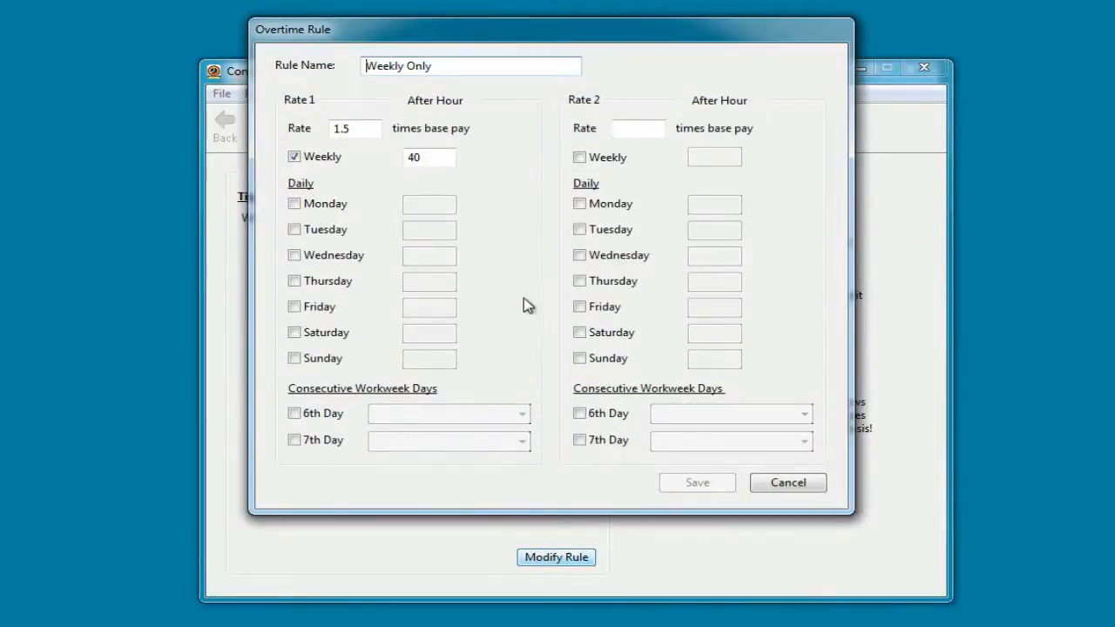
{"action": "mouse_move", "coordinate": [740, 481]}
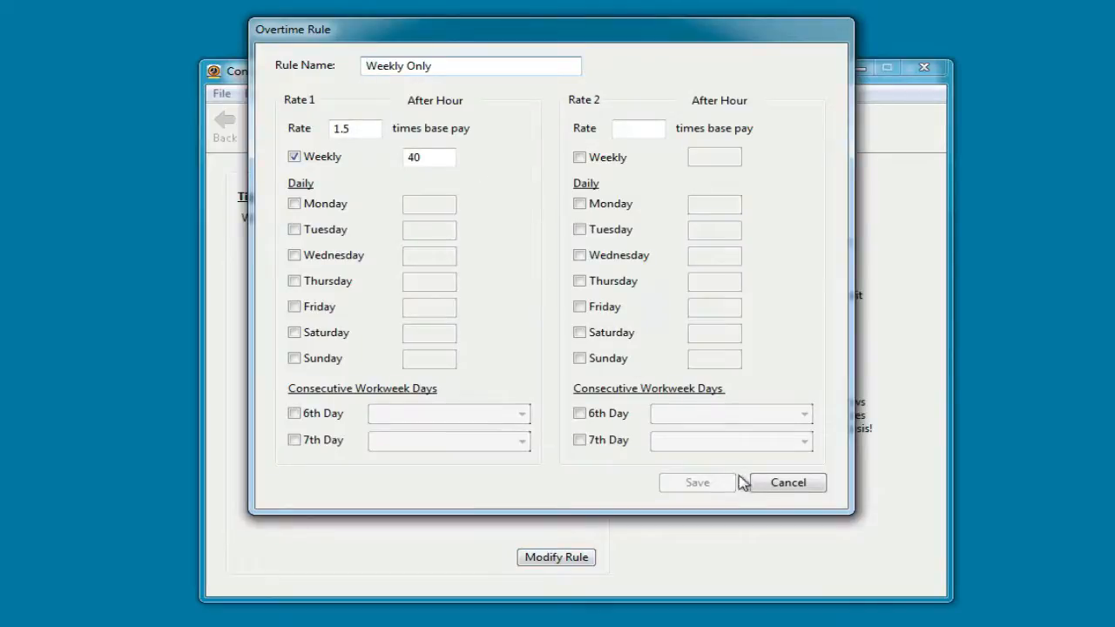
{"action": "left_click", "coordinate": [786, 482]}
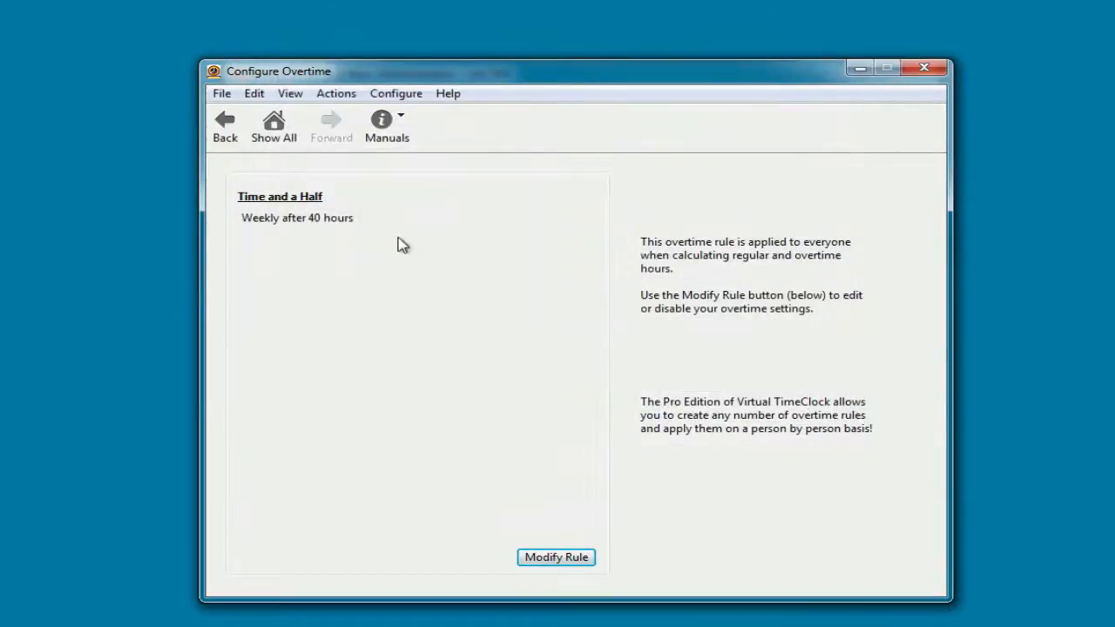
{"action": "left_click", "coordinate": [273, 126]}
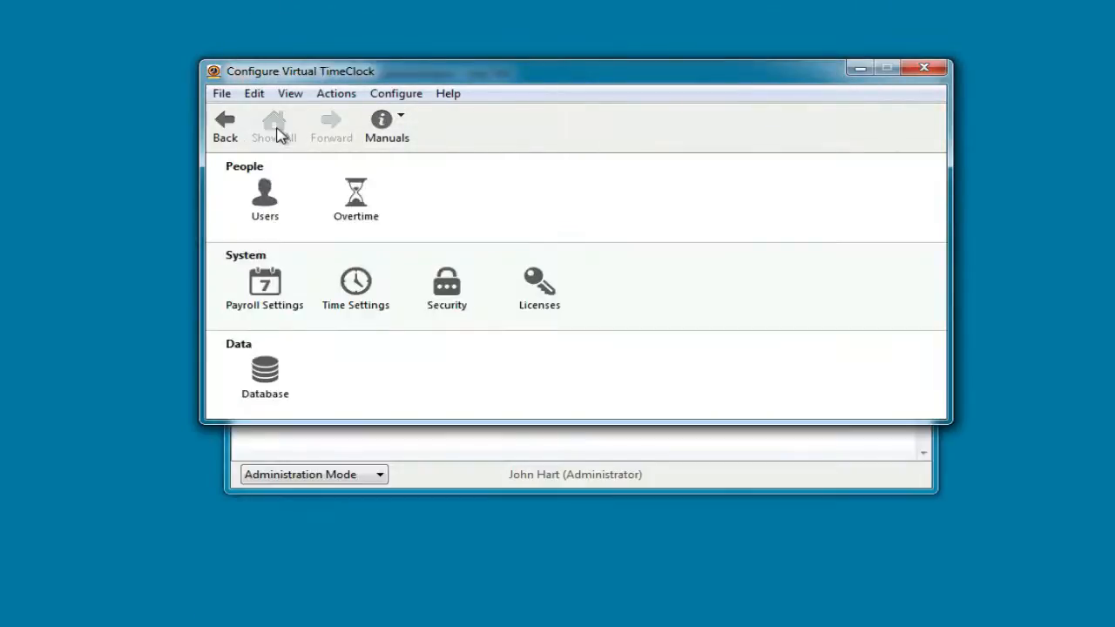
{"action": "mouse_move", "coordinate": [265, 281]}
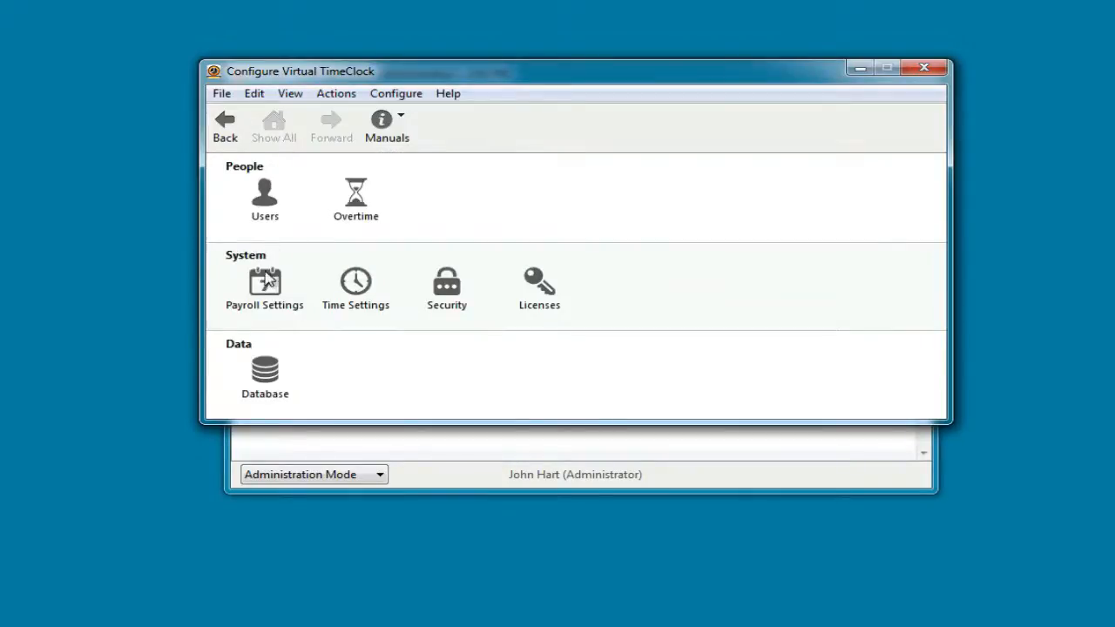
{"action": "left_click", "coordinate": [265, 283]}
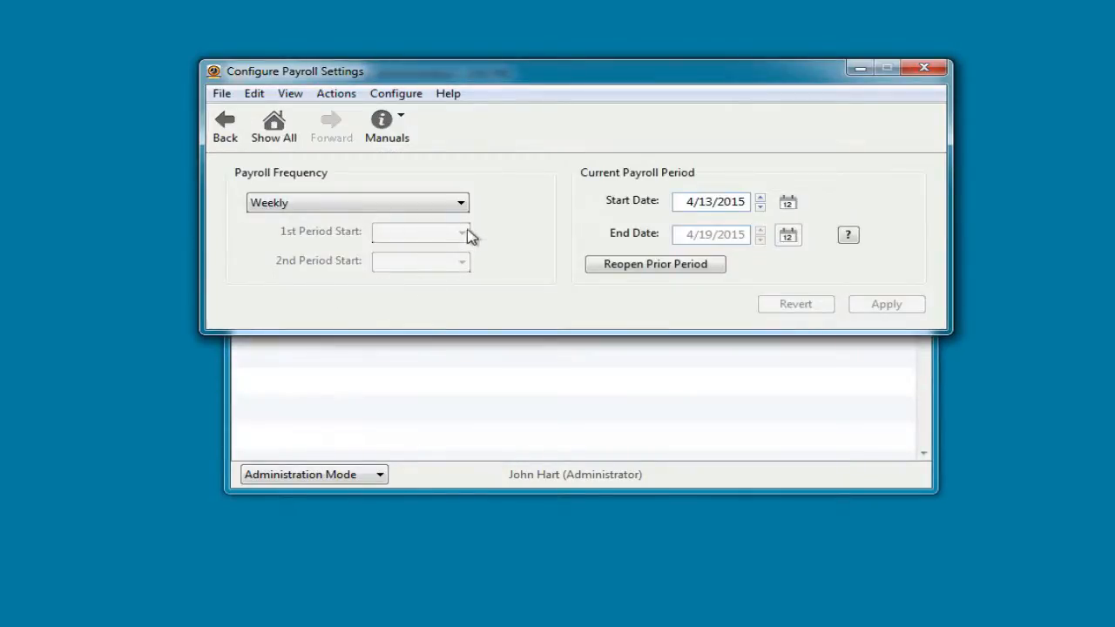
{"action": "left_click", "coordinate": [460, 202]}
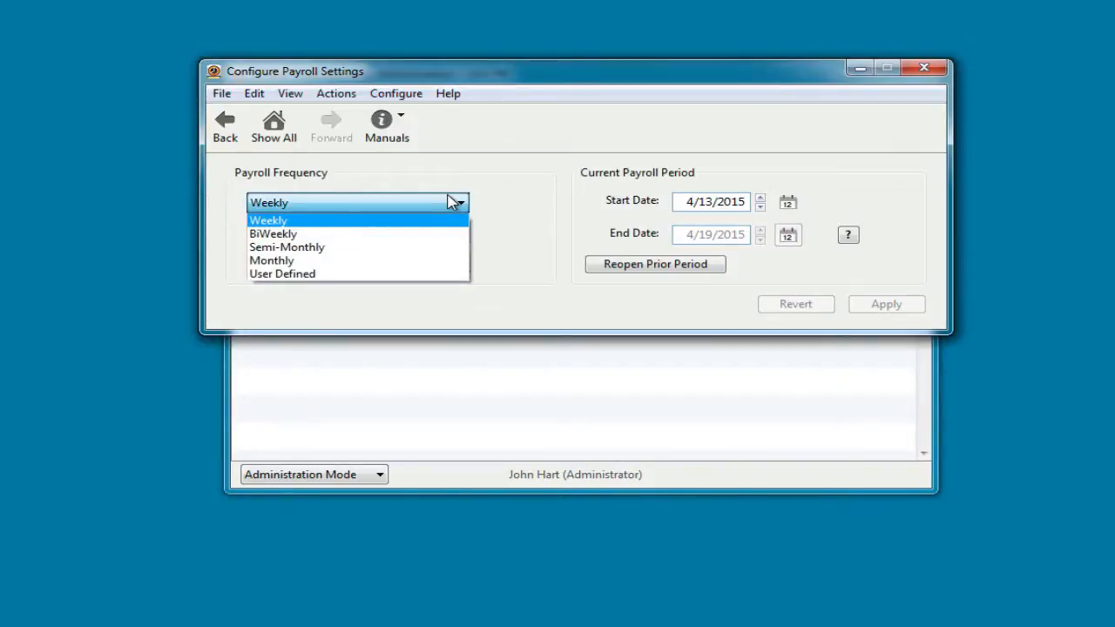
{"action": "left_click", "coordinate": [272, 127]}
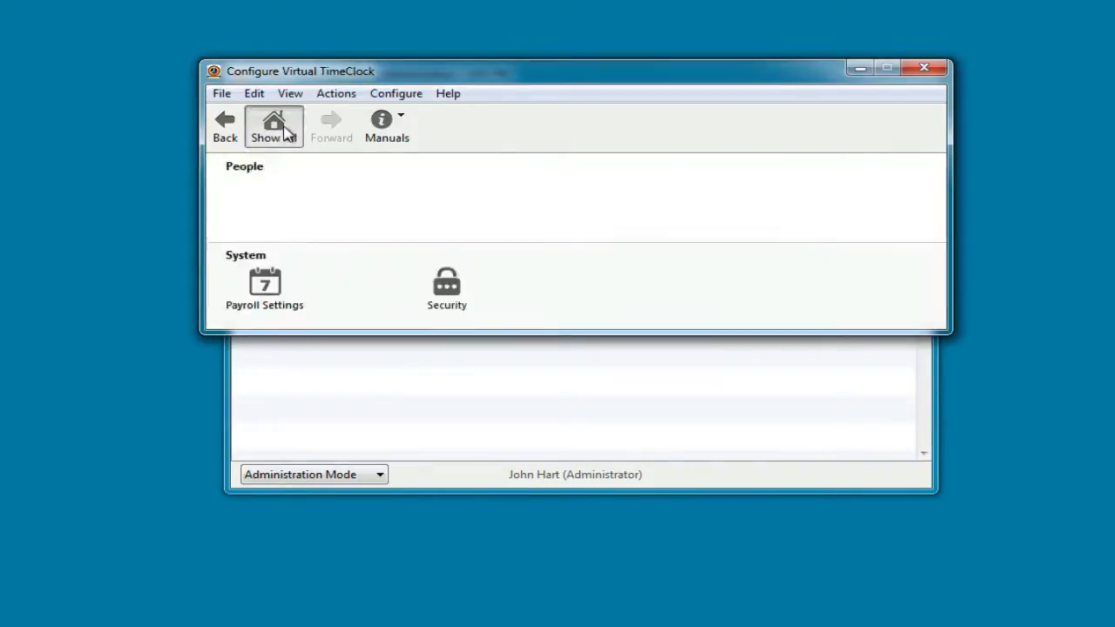
{"action": "left_click", "coordinate": [273, 124]}
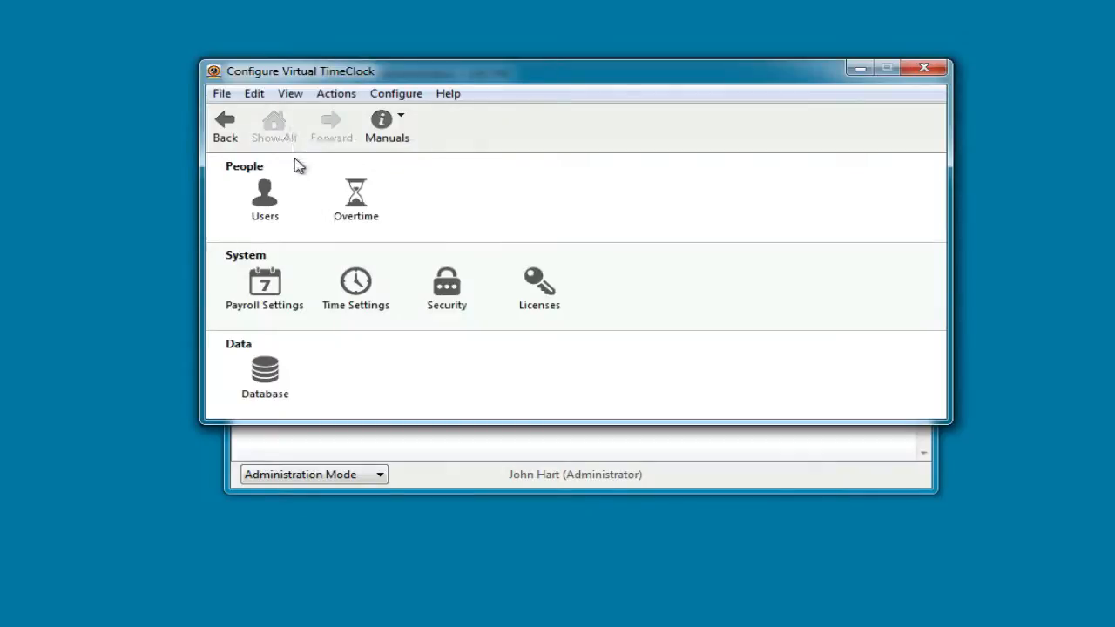
{"action": "left_click", "coordinate": [355, 283]}
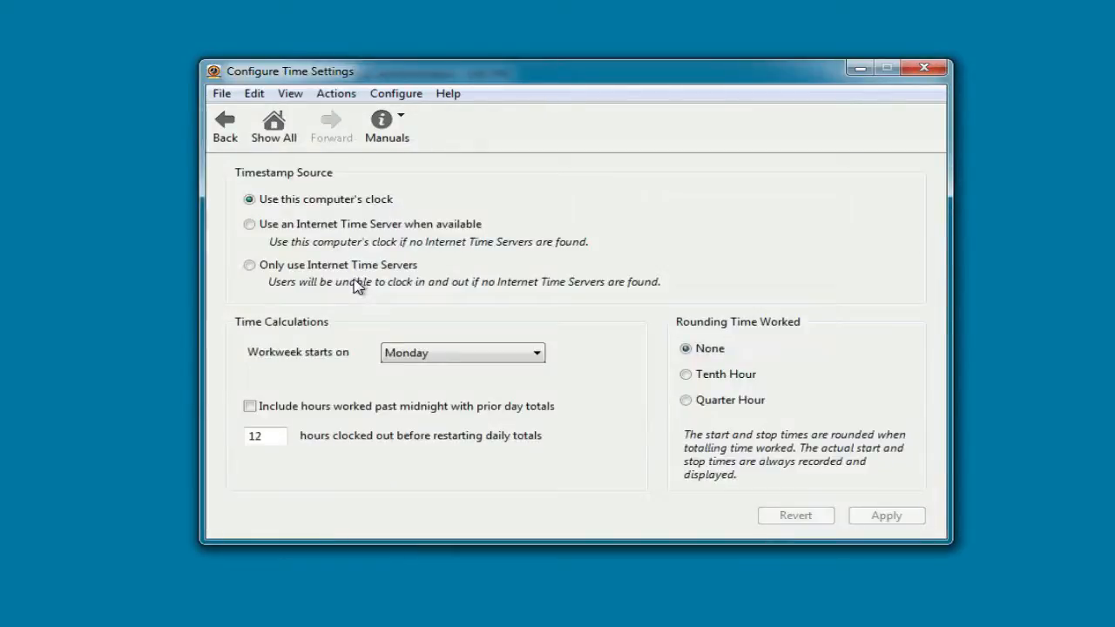
{"action": "mouse_move", "coordinate": [562, 360]}
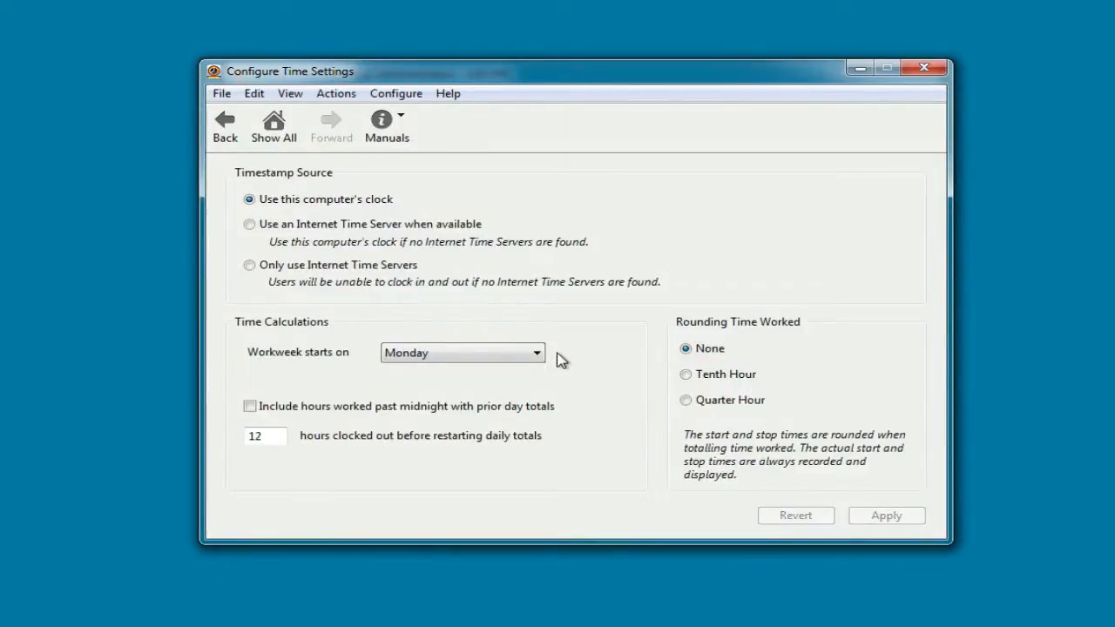
{"action": "mouse_move", "coordinate": [840, 397]}
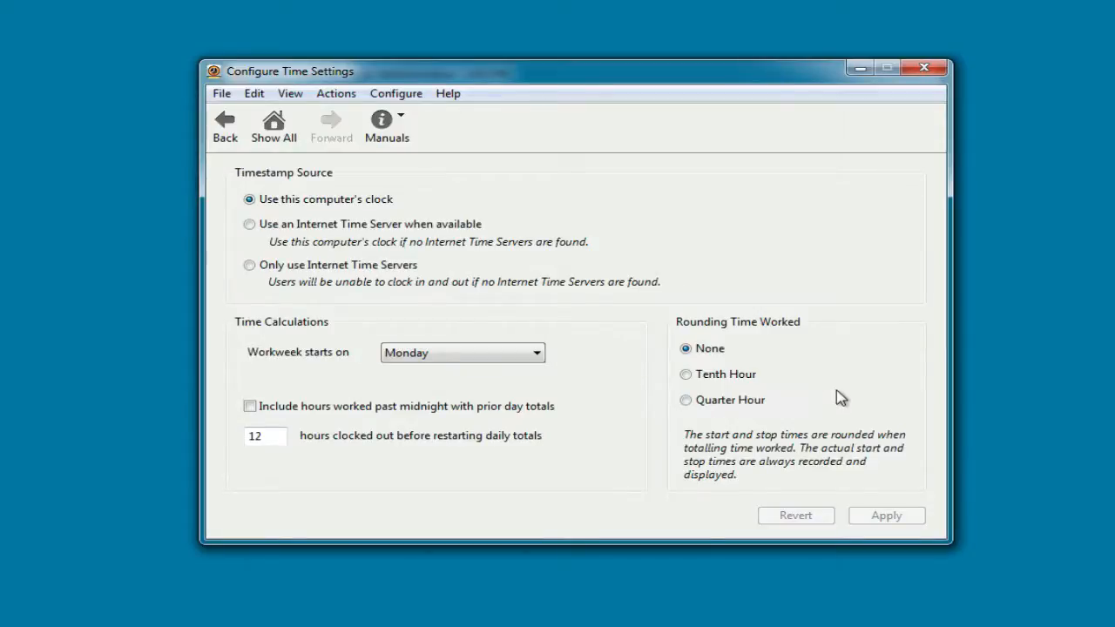
{"action": "mouse_move", "coordinate": [829, 393]}
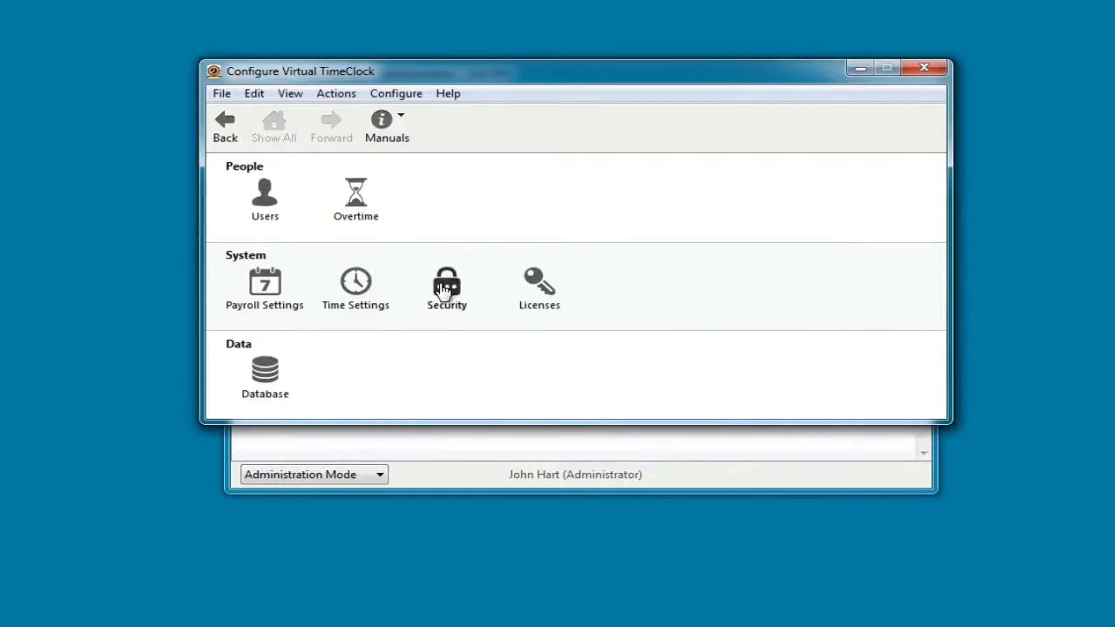
Review the Users and Managers permission tabs under Security, then close Configure.
{"action": "left_click", "coordinate": [446, 287]}
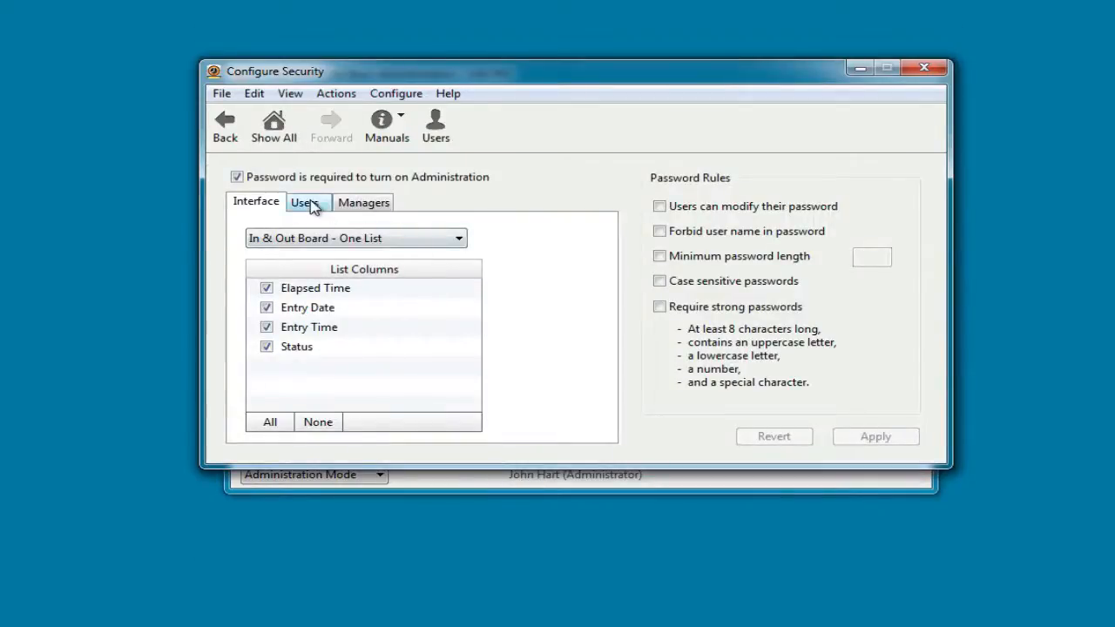
{"action": "left_click", "coordinate": [304, 202]}
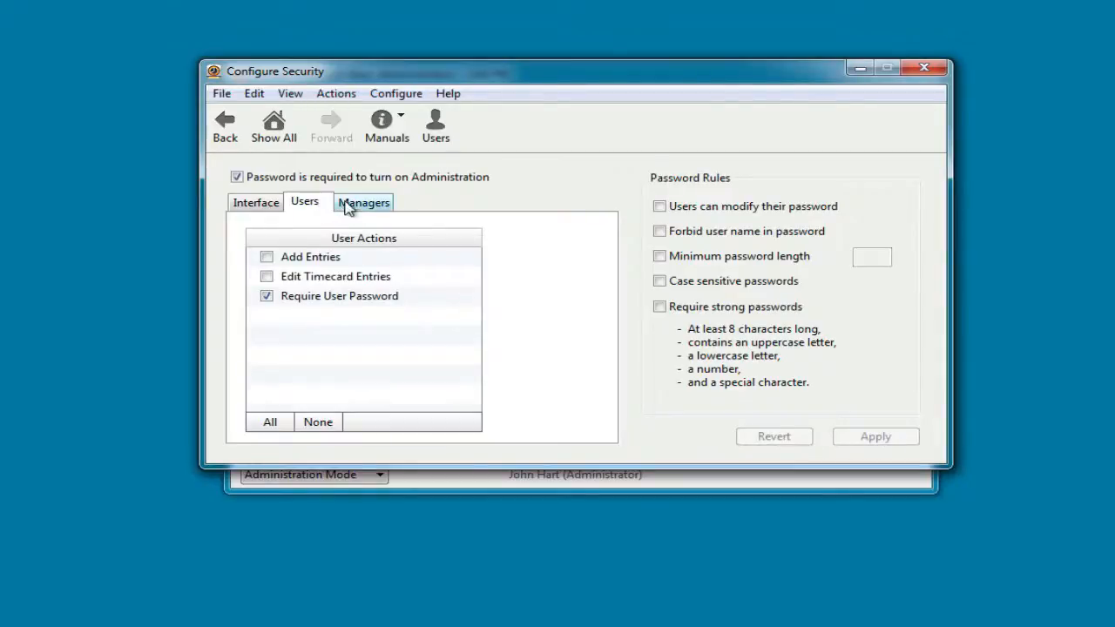
{"action": "left_click", "coordinate": [364, 201]}
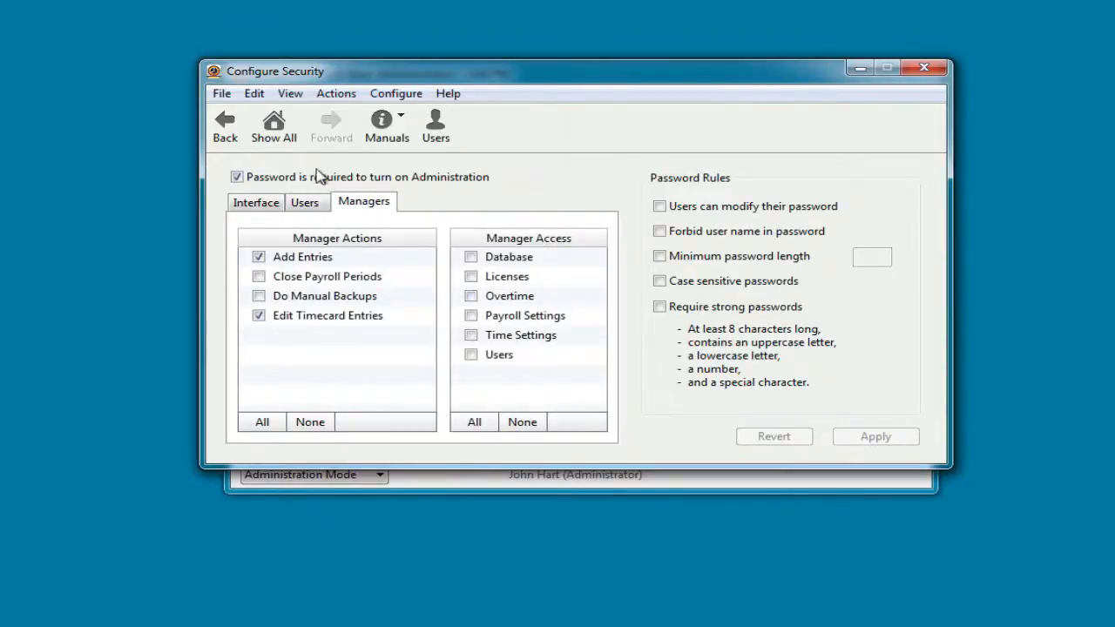
{"action": "left_click", "coordinate": [224, 125]}
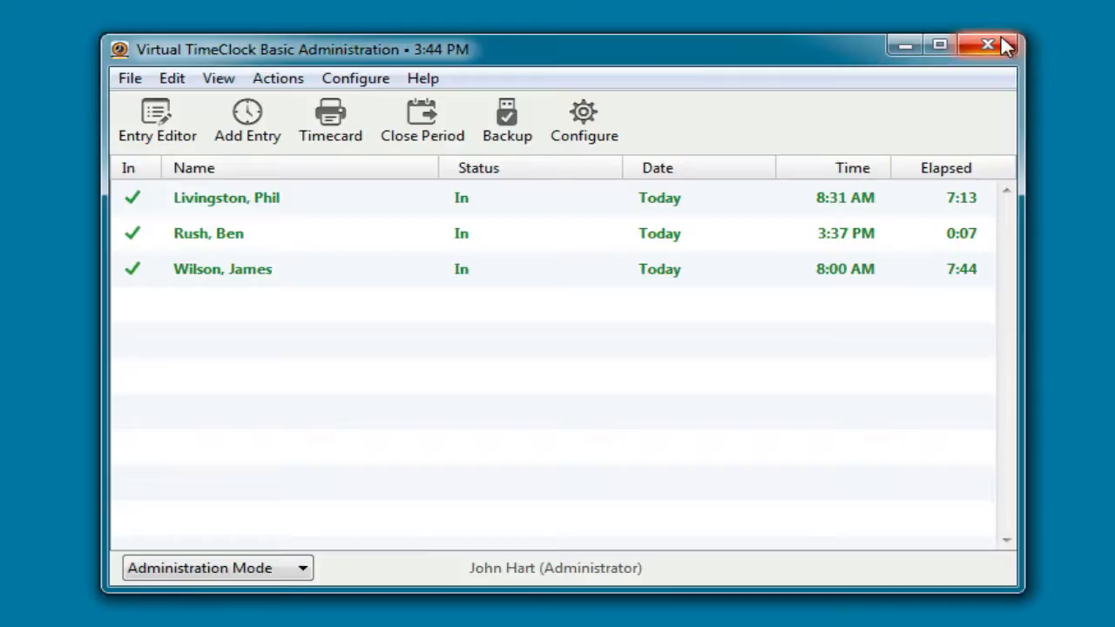
{"action": "mouse_move", "coordinate": [969, 68]}
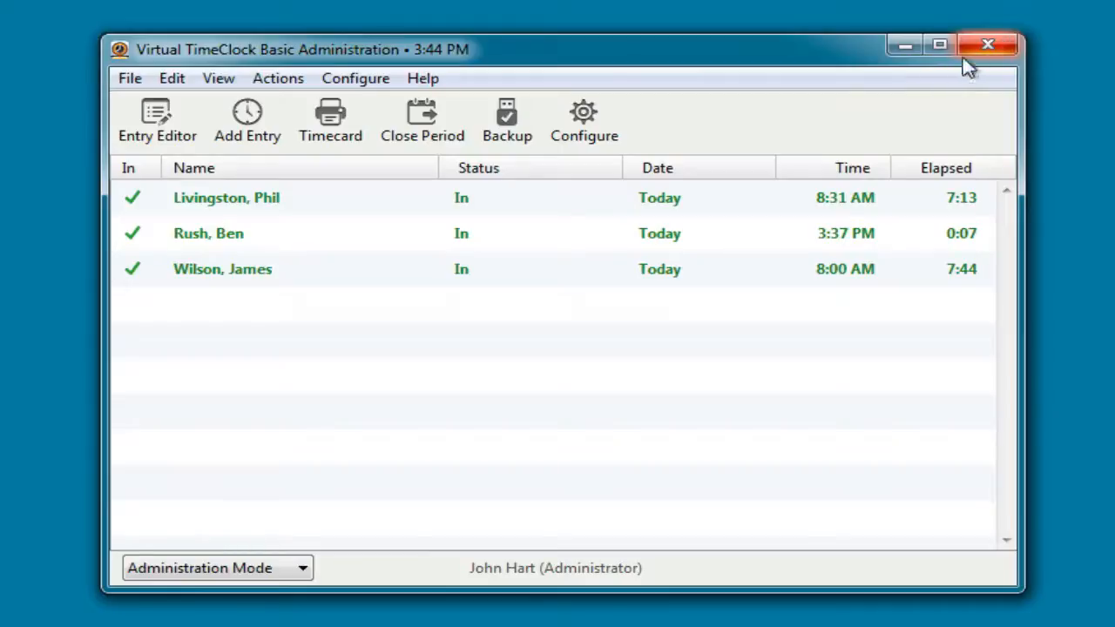